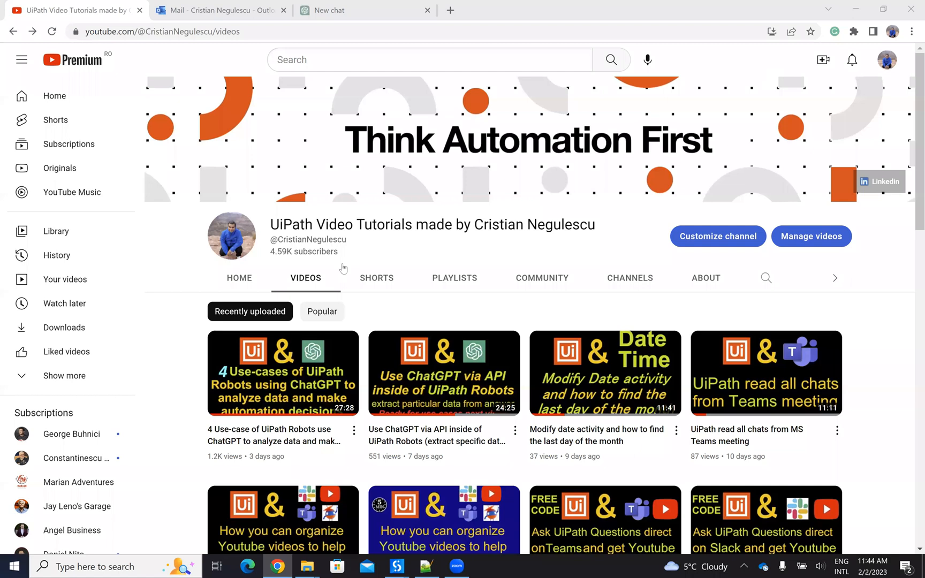
mouse_move(252, 373)
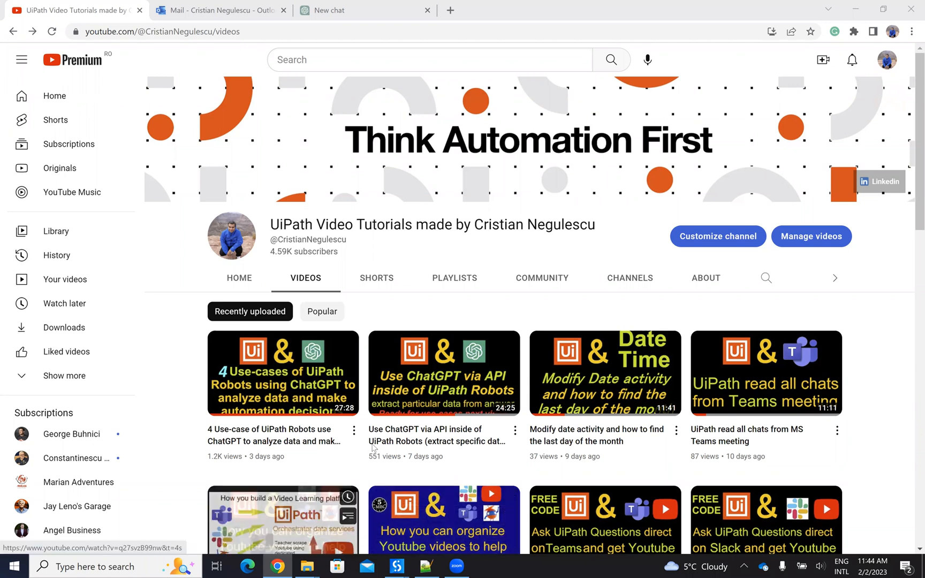
mouse_move(389, 324)
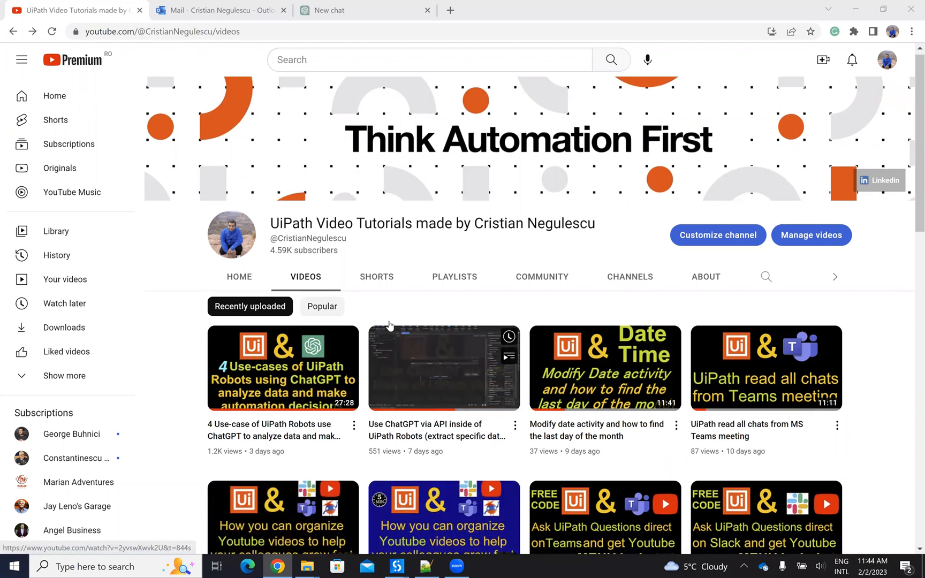
Switch the browser to the ChatGPT tab showing an empty new chat
scroll("down", 3)
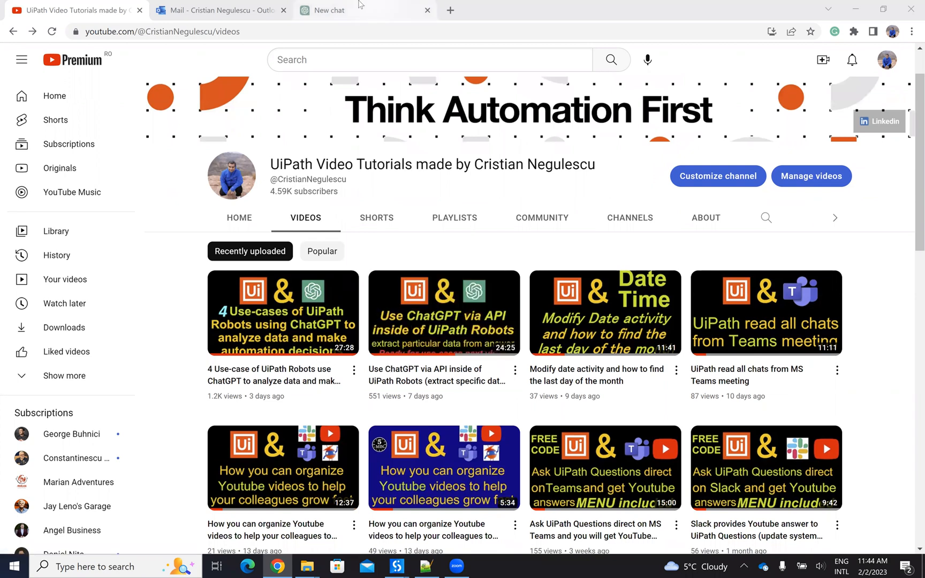
left_click(328, 11)
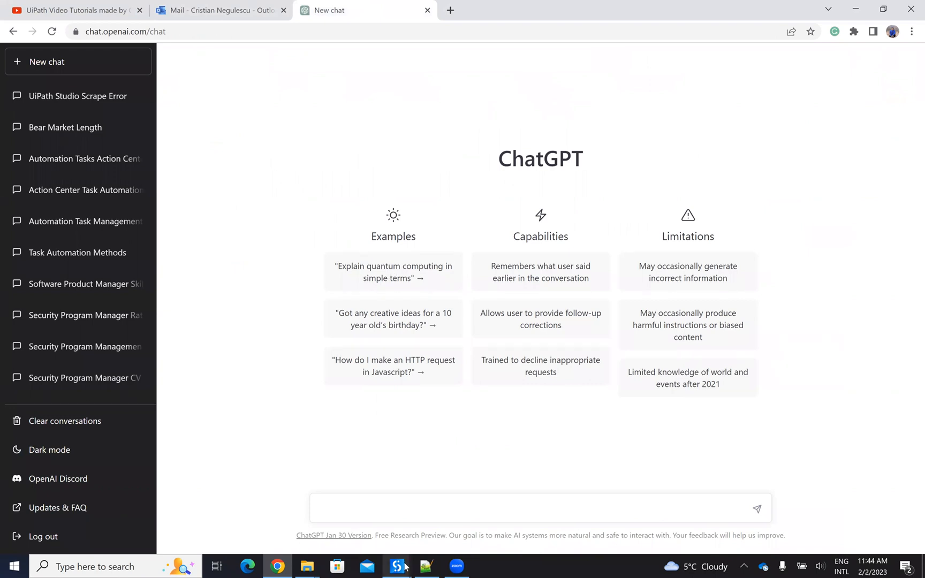
mouse_move(397, 566)
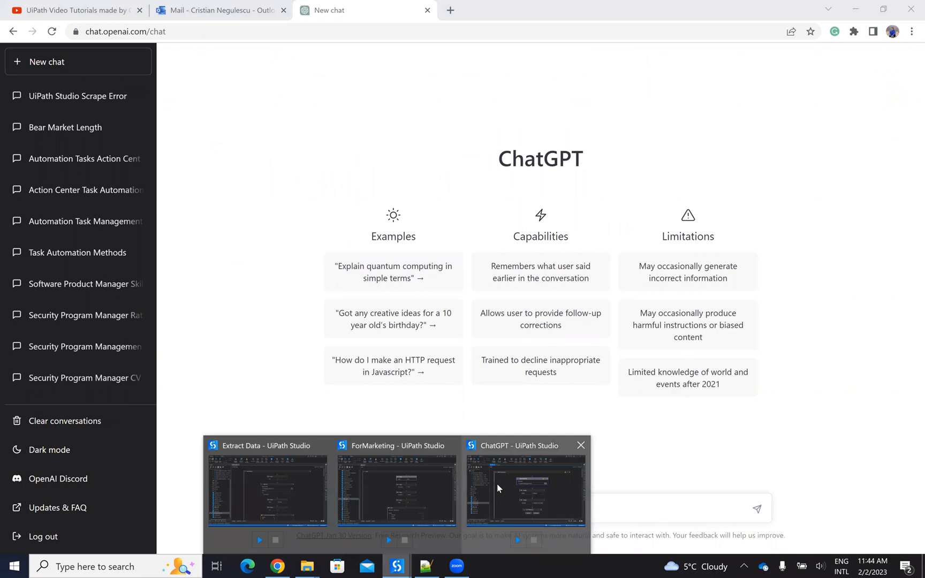
Bring up the ChatGPT project in UiPath Studio and show its Flowchart workflow
left_click(525, 492)
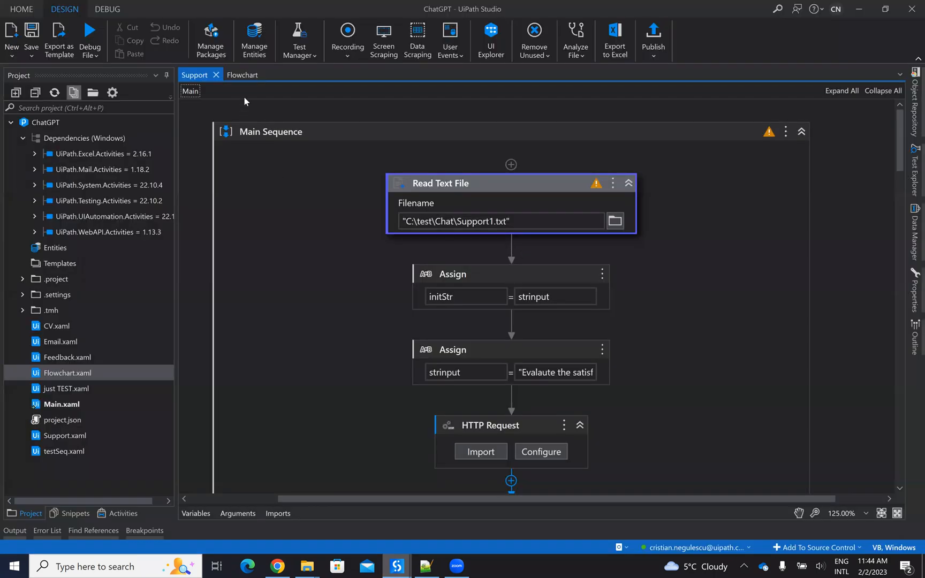
left_click(242, 75)
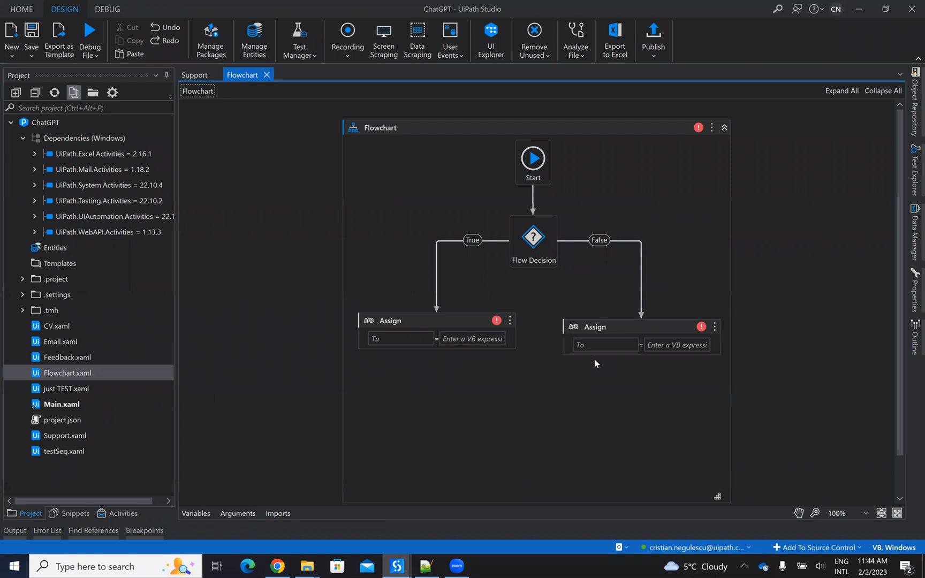
mouse_move(463, 428)
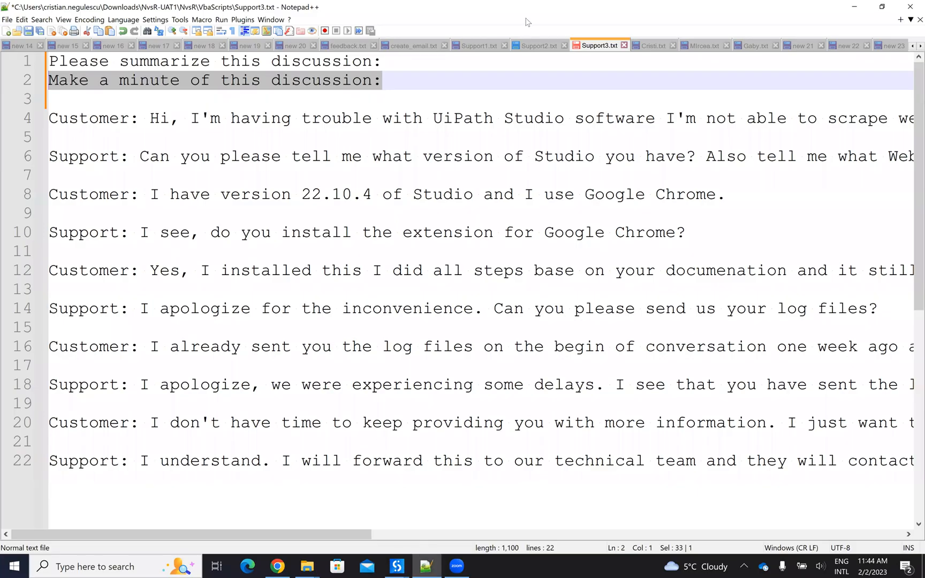
Show the Support1.txt chat transcript with its 1–10 grading instruction in Notepad++
left_click(478, 45)
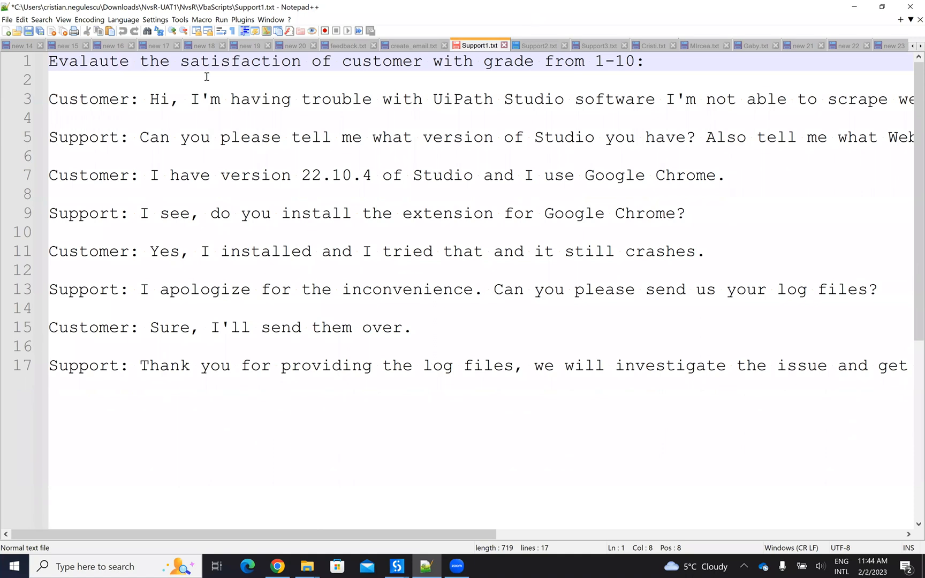
mouse_move(552, 78)
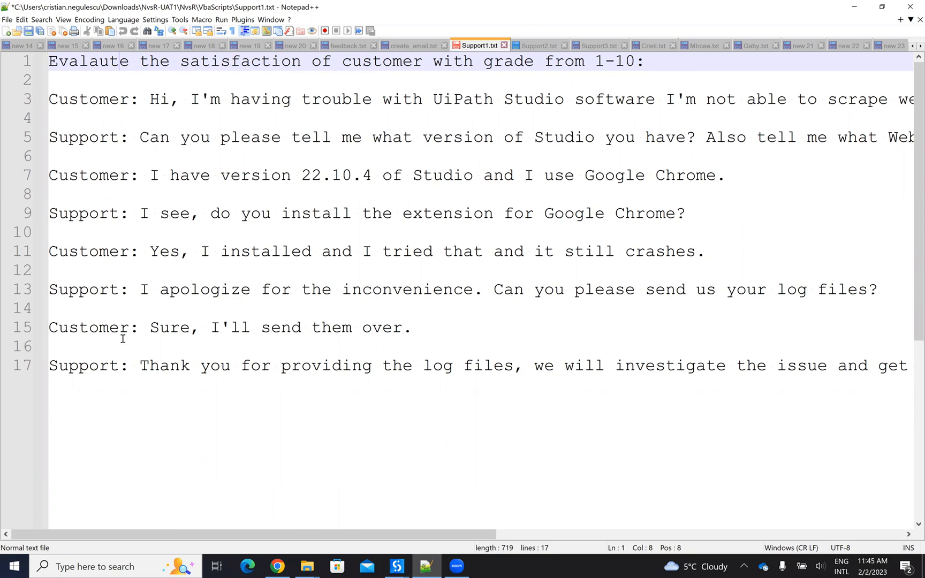
mouse_move(128, 334)
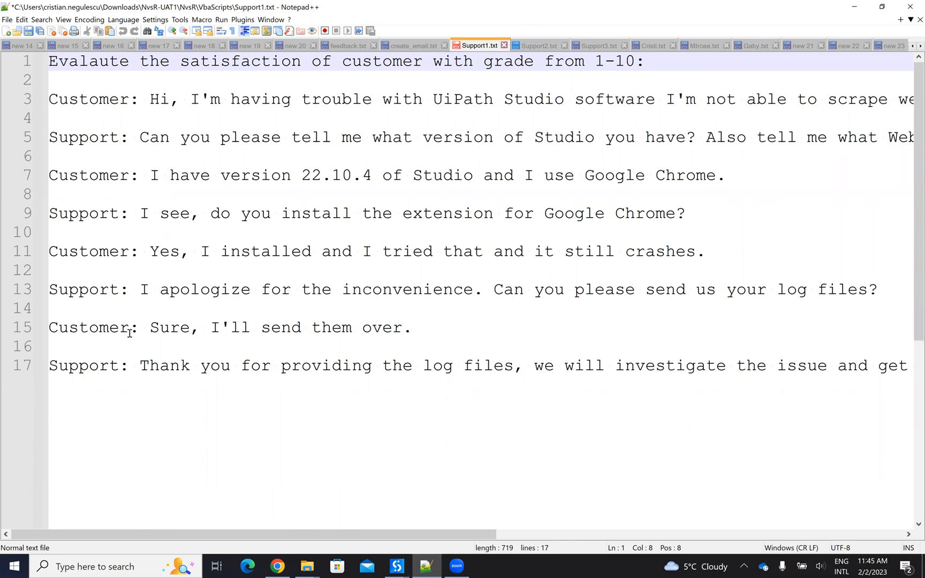
mouse_move(325, 479)
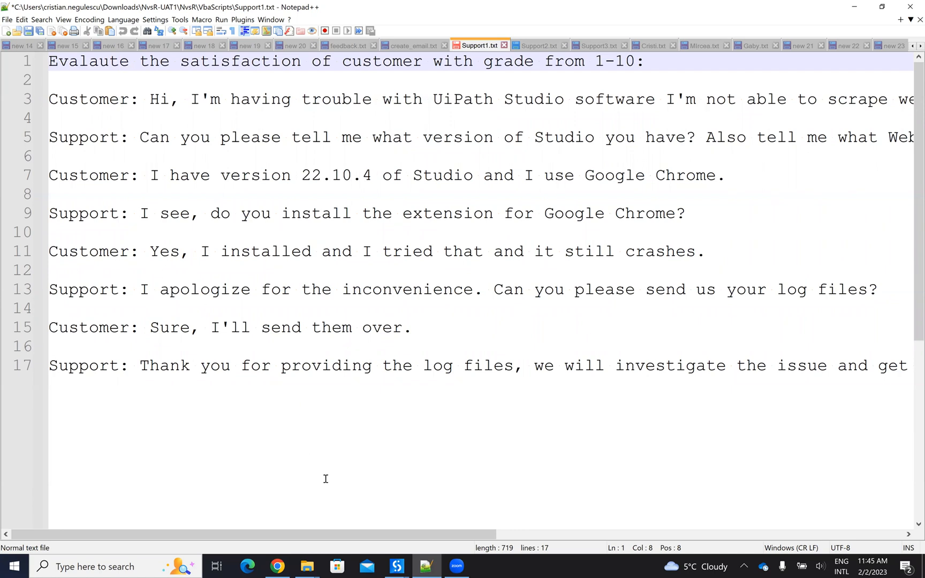
mouse_move(396, 566)
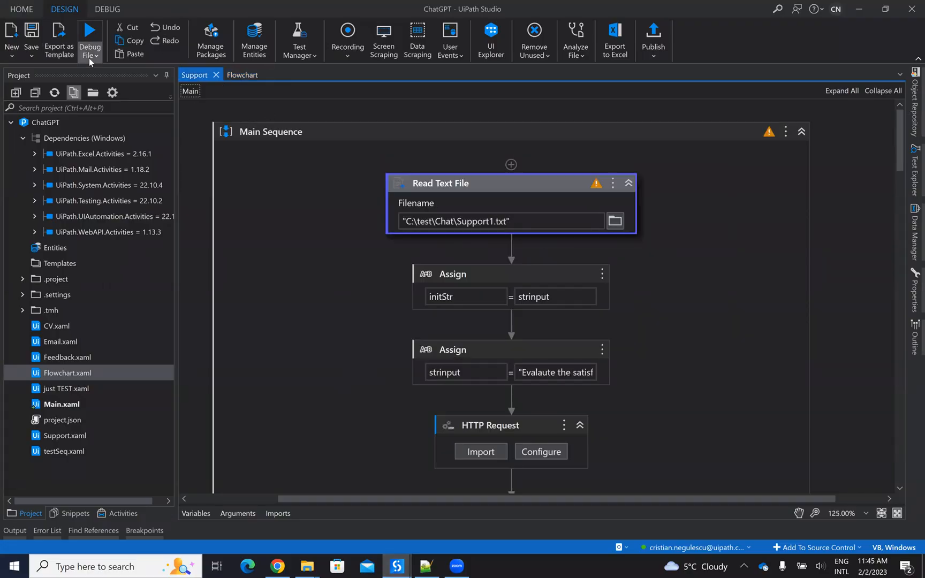
Debug the Support workflow so it grades the Support1.txt chat
left_click(91, 30)
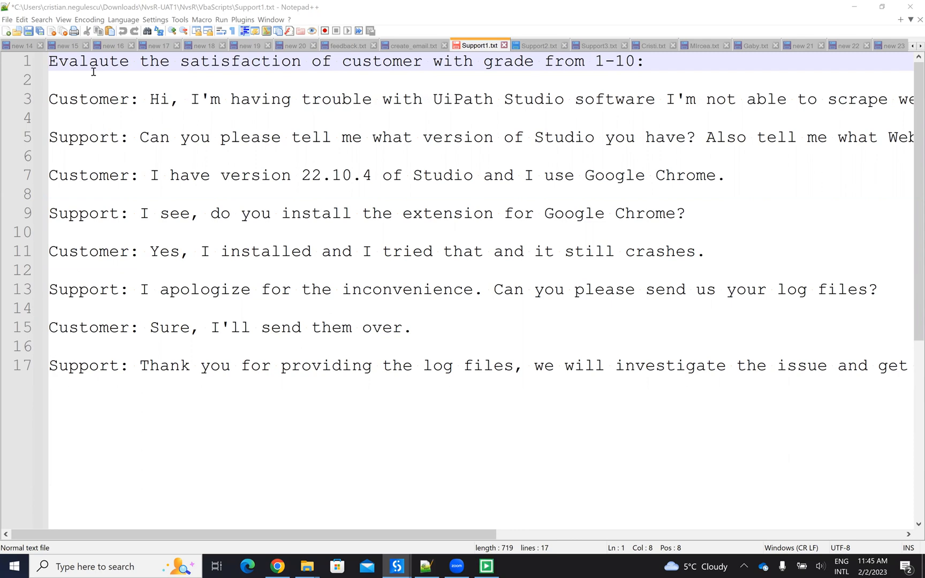
mouse_move(189, 340)
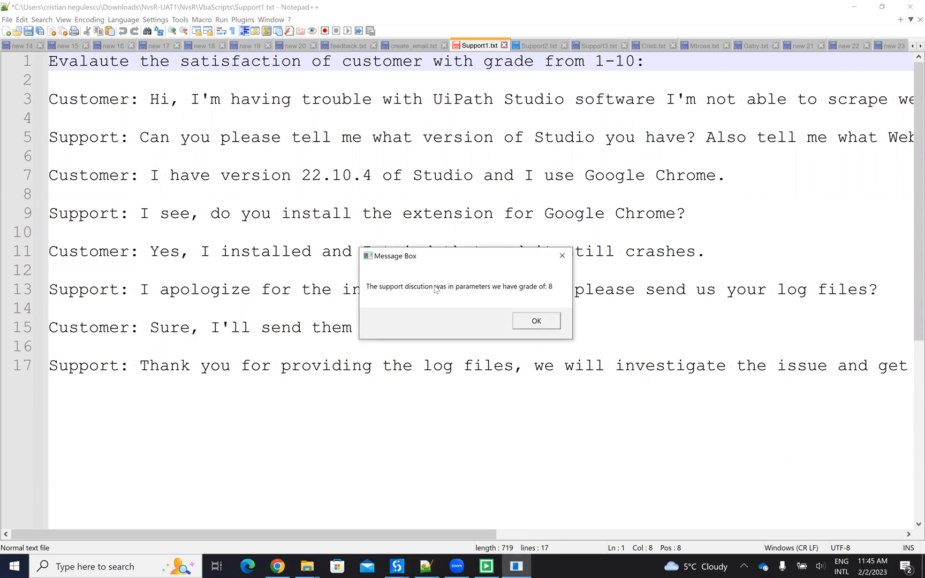
mouse_move(555, 302)
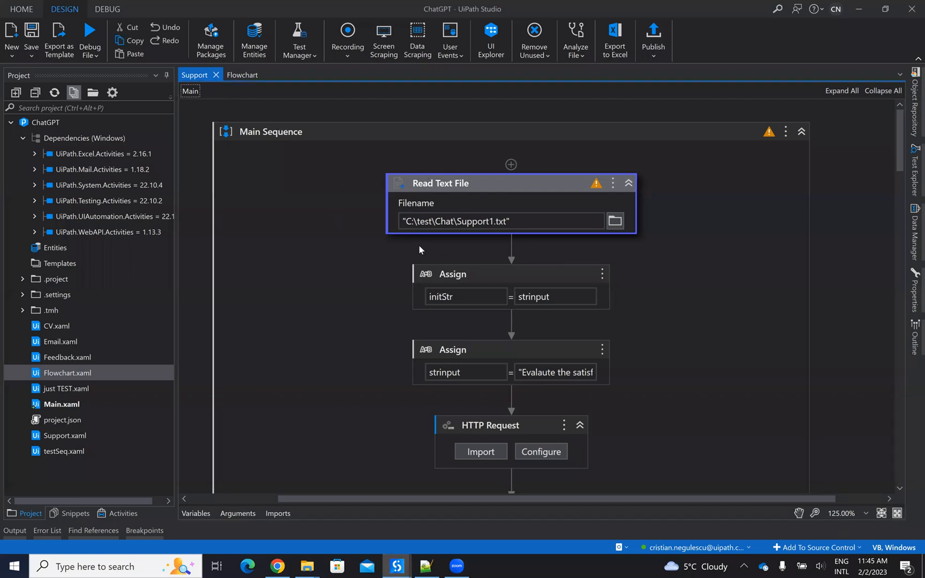
mouse_move(437, 236)
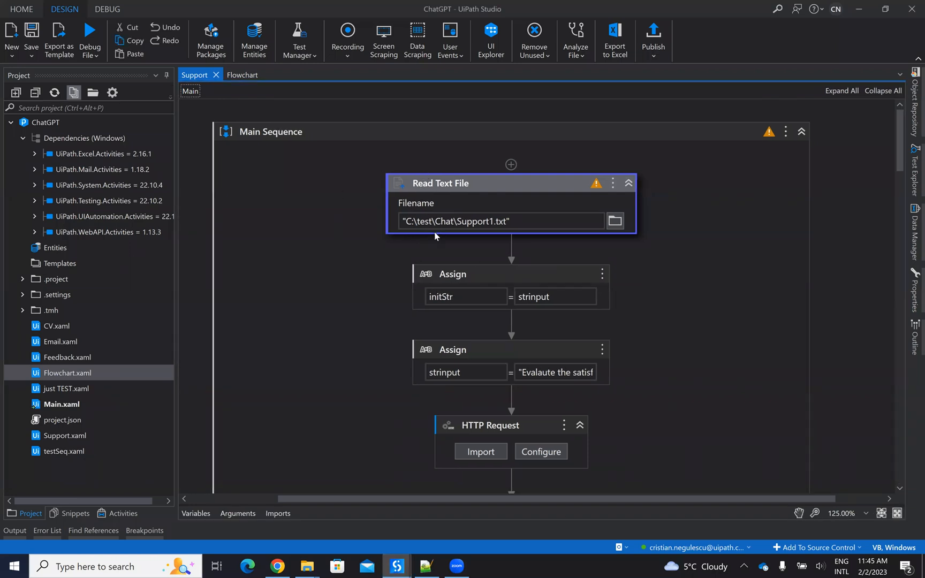
Inspect the strinput Assign expression that prepends the 1–10 grading prompt to the chat text
scroll("down", 3)
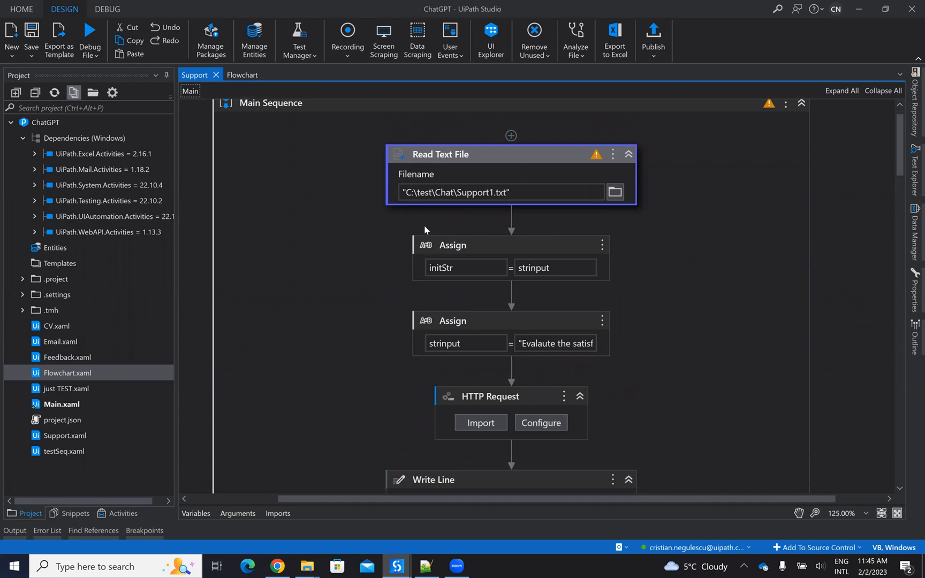
scroll("down", 3)
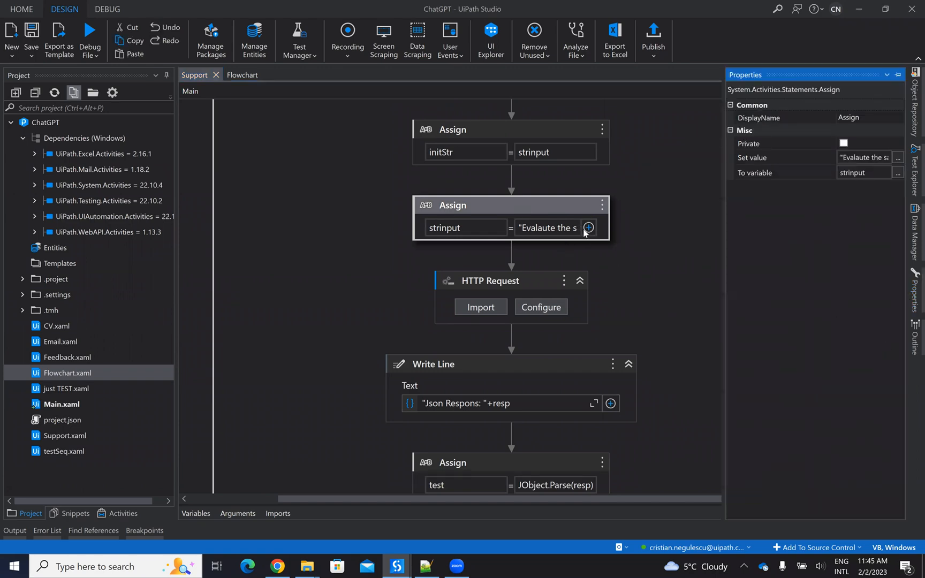
left_click(589, 228)
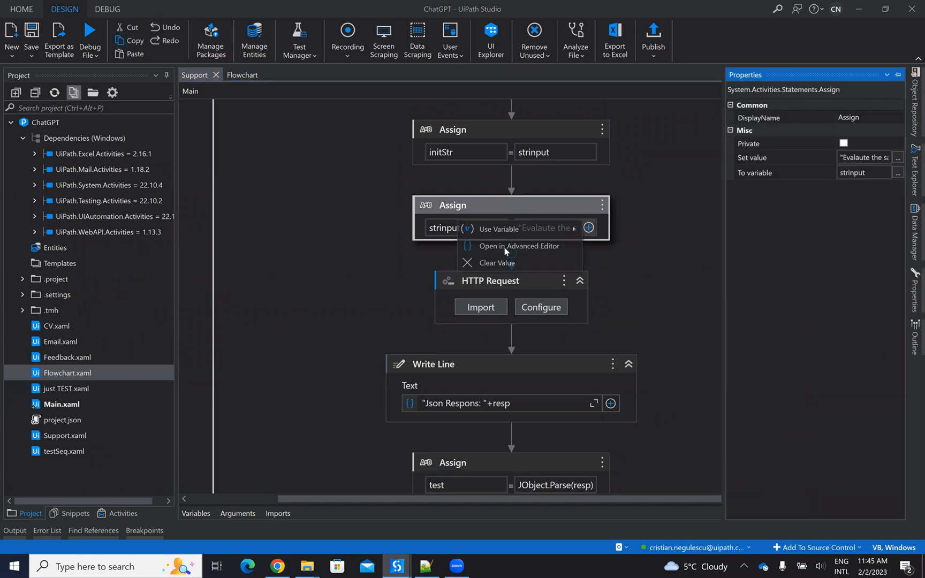
left_click(519, 246)
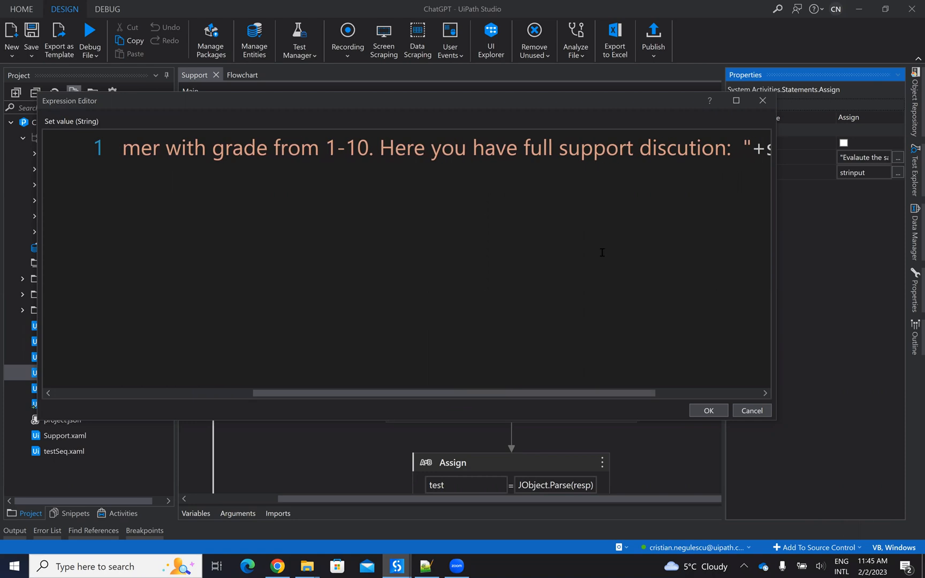
mouse_move(712, 387)
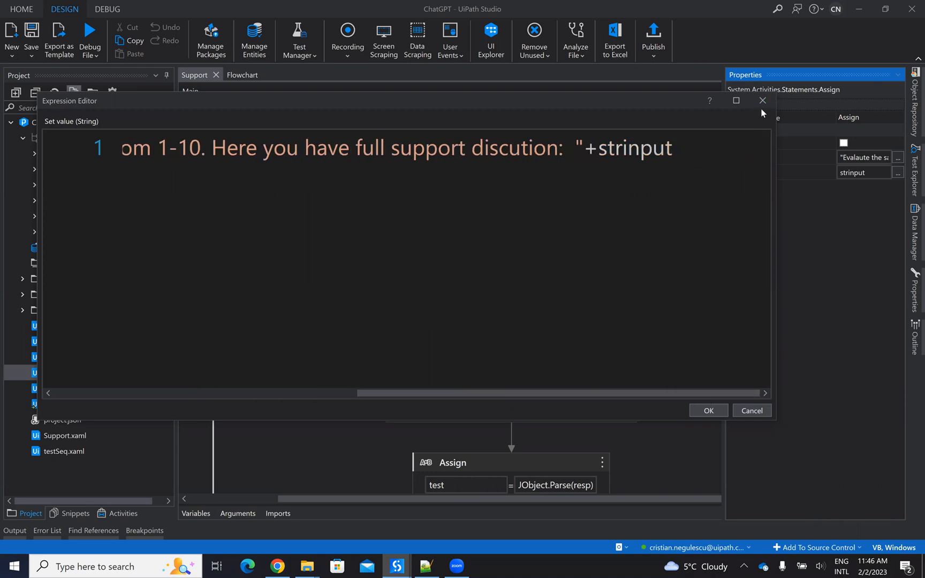
left_click(709, 411)
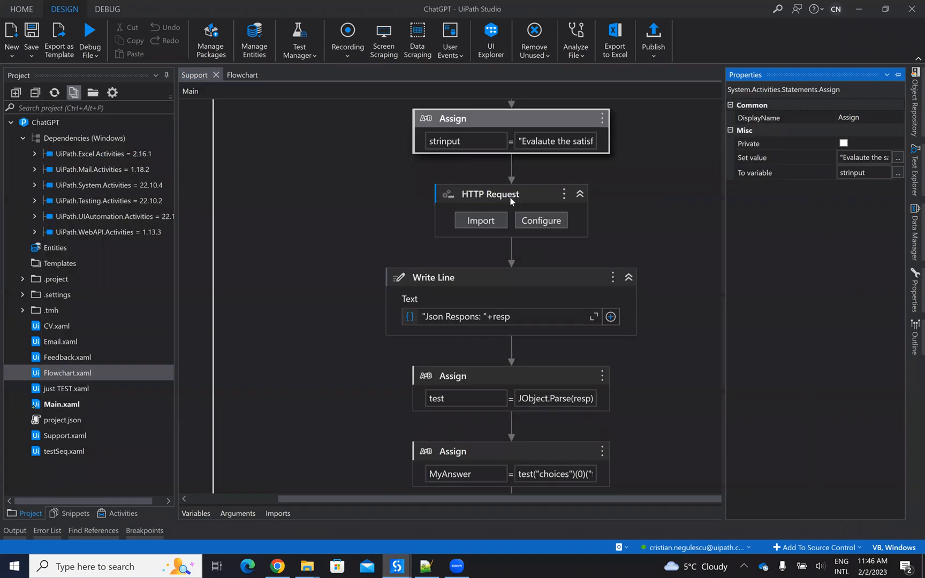
left_click(510, 195)
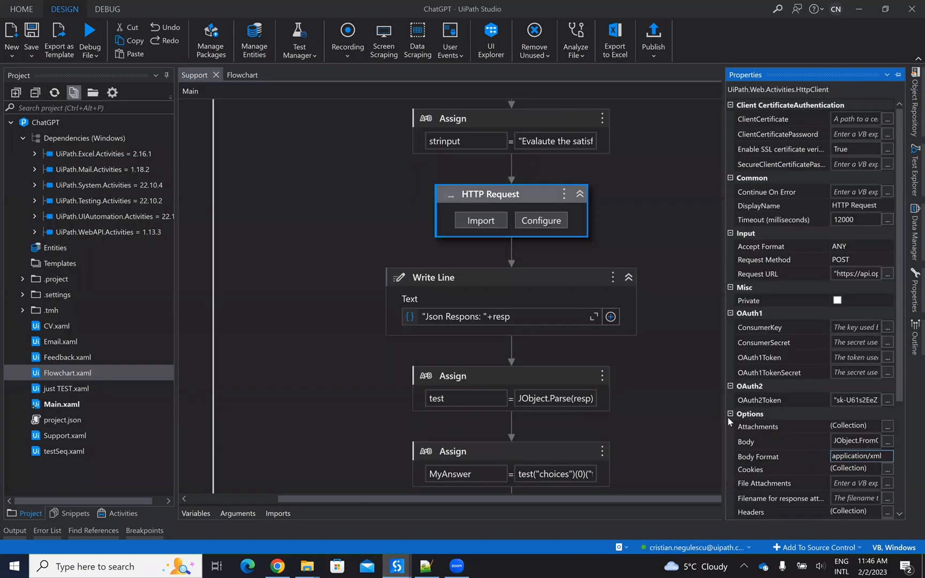
scroll("down", 3)
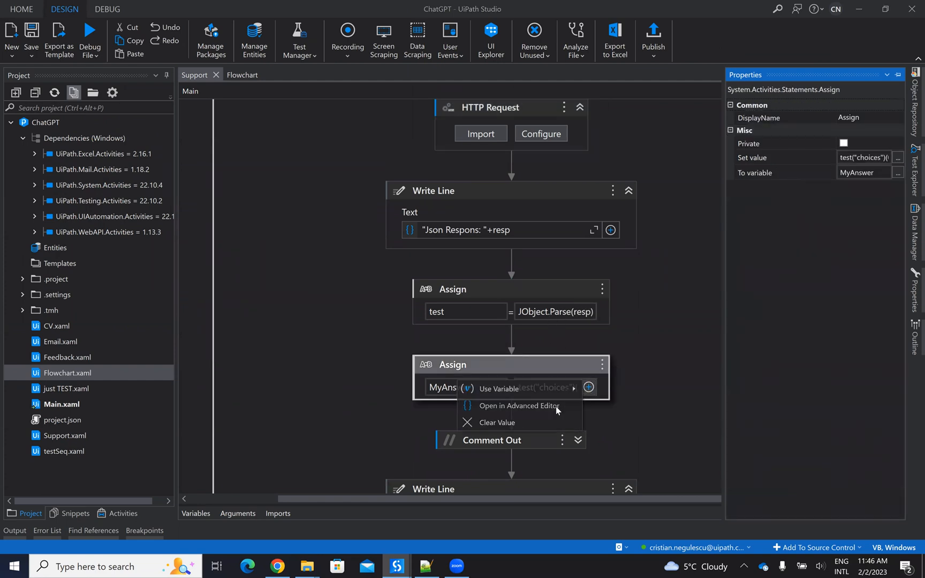
left_click(519, 405)
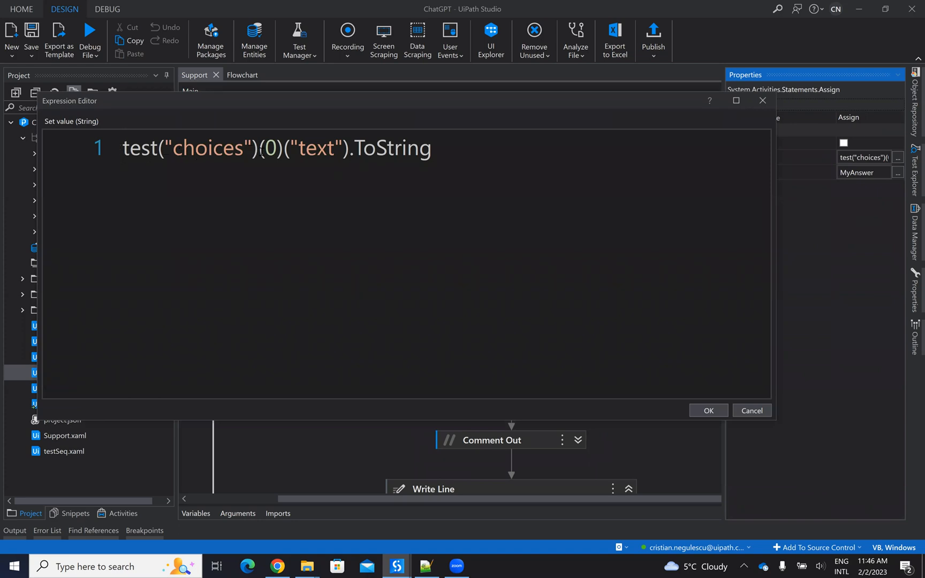
mouse_move(791, 101)
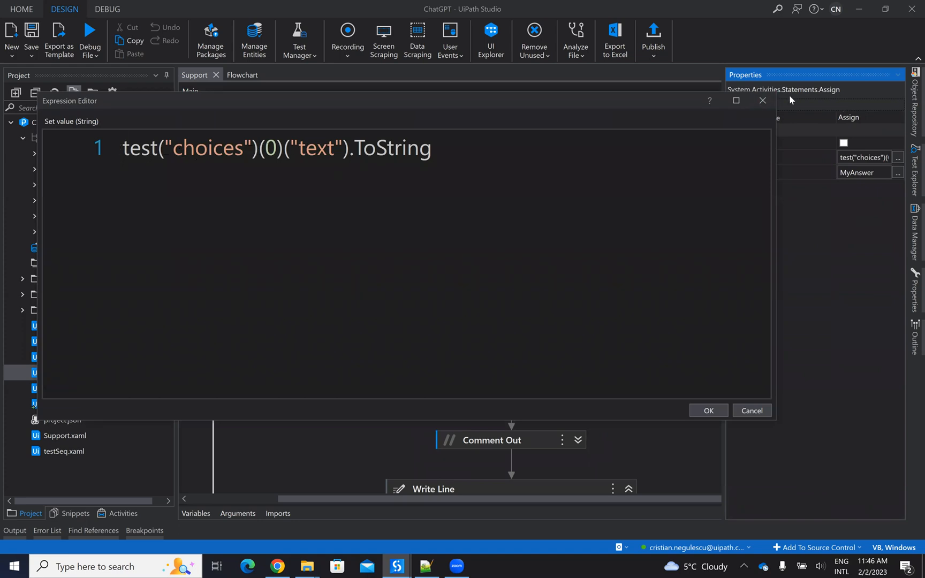
left_click(276, 566)
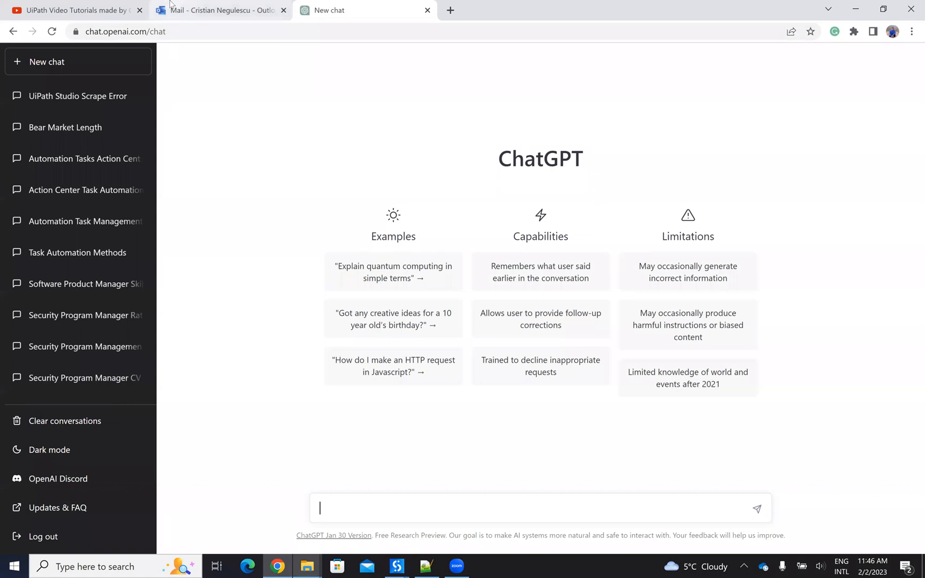
Bring the YouTube tab with the UiPath Video Tutorials channel's videos to the front
left_click(80, 11)
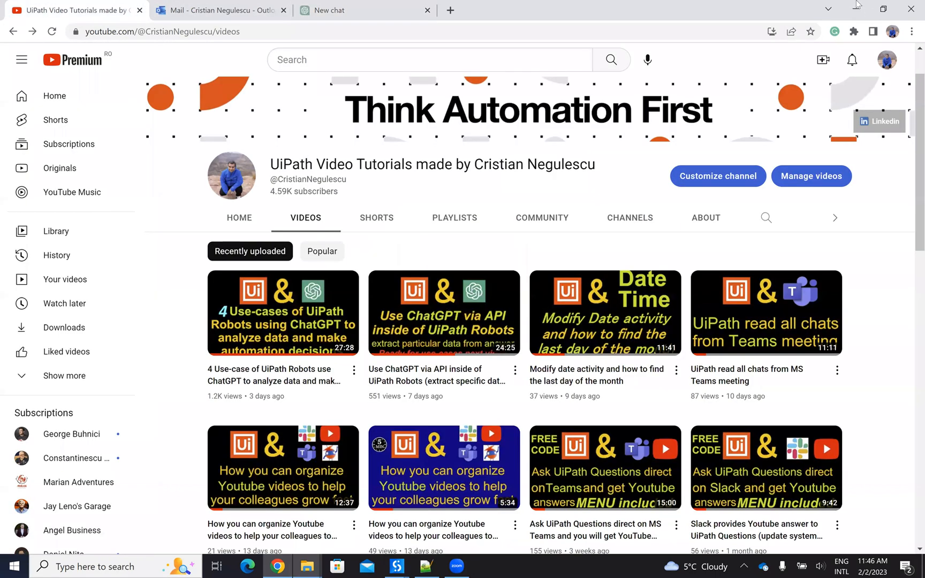
mouse_move(568, 344)
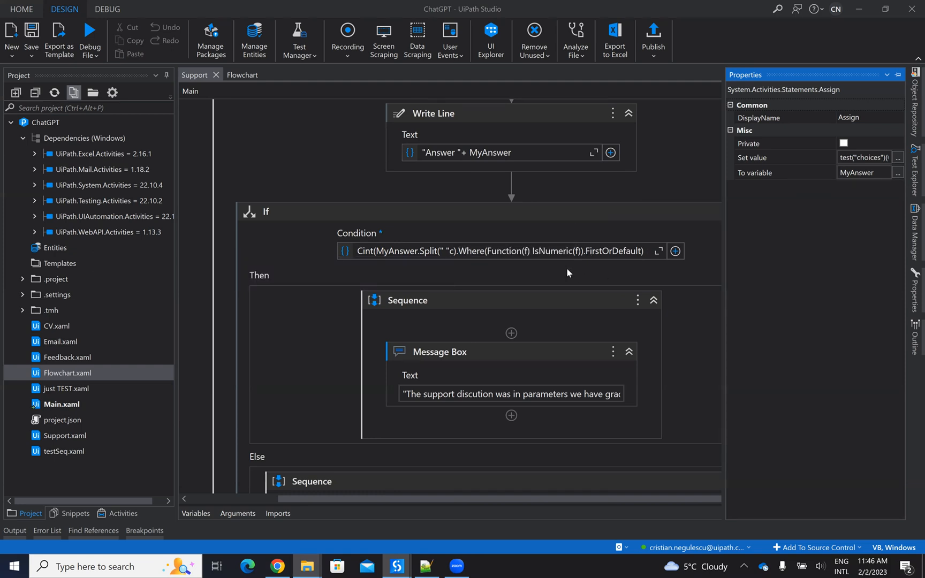
scroll("down", 3)
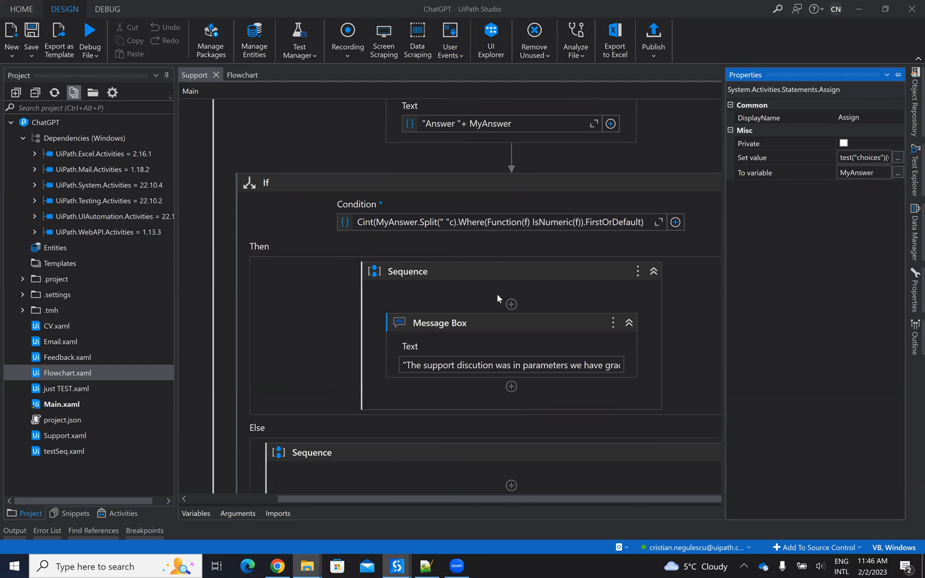
left_click(659, 223)
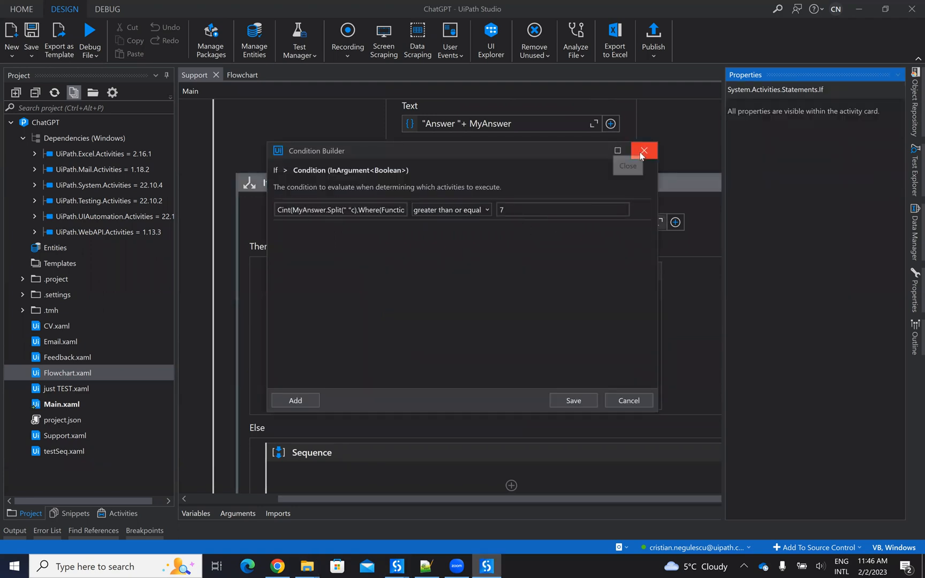
left_click(643, 150)
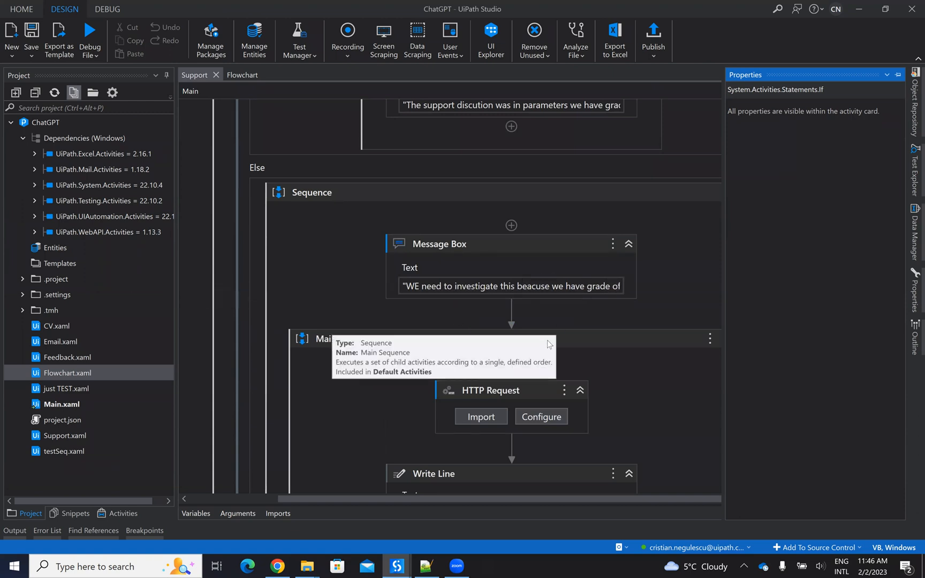
mouse_move(592, 326)
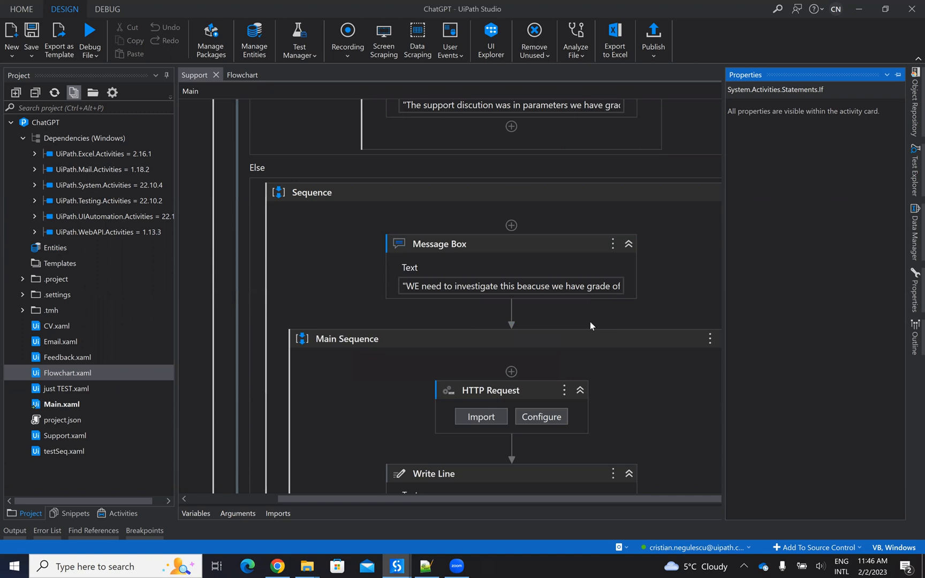
Review the HTTP Request's POST method and body expression sending the Support1.txt chat
scroll("down", 3)
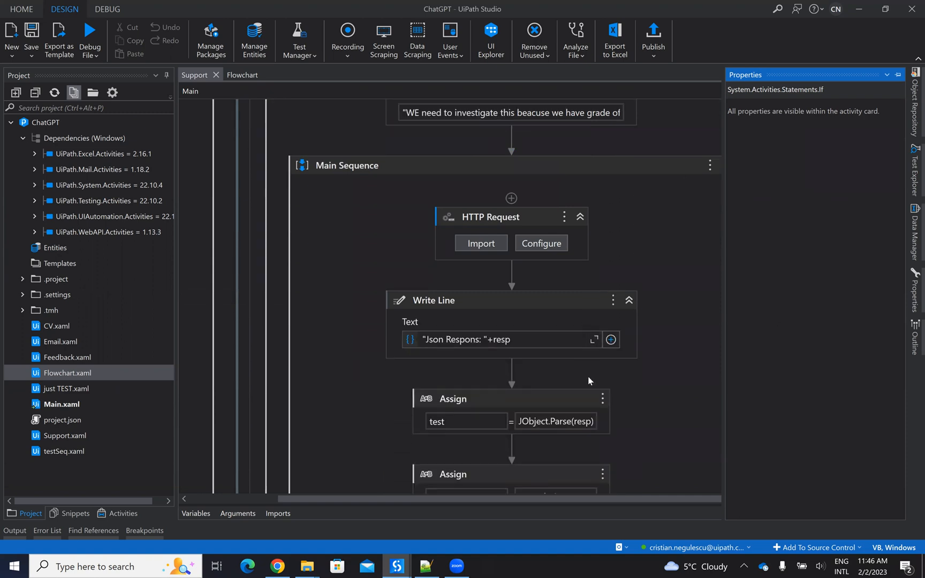
mouse_move(507, 222)
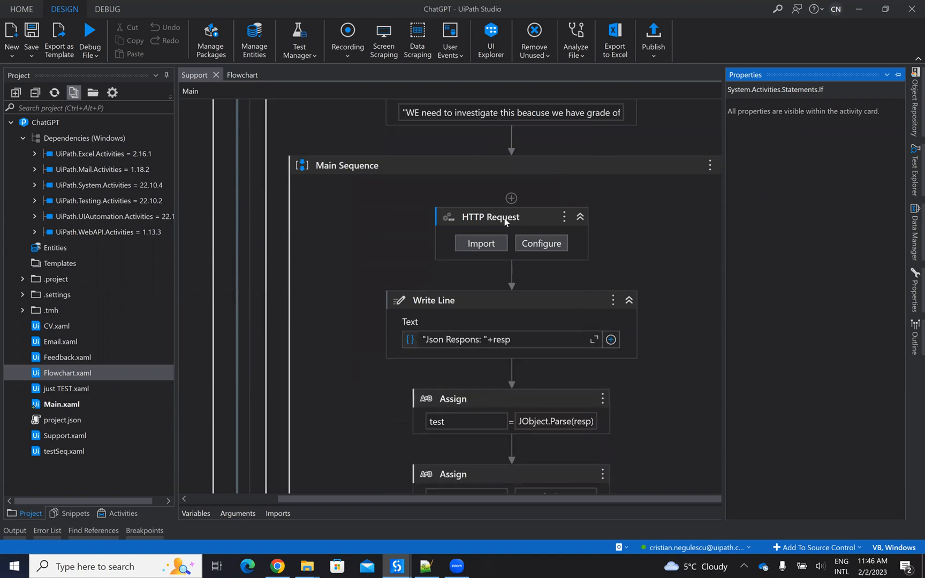
left_click(500, 217)
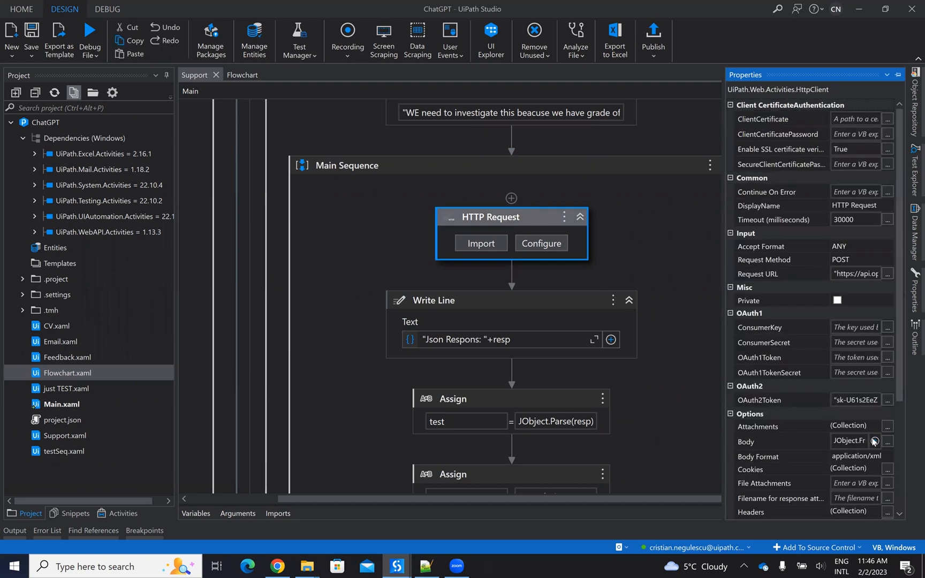
left_click(887, 441)
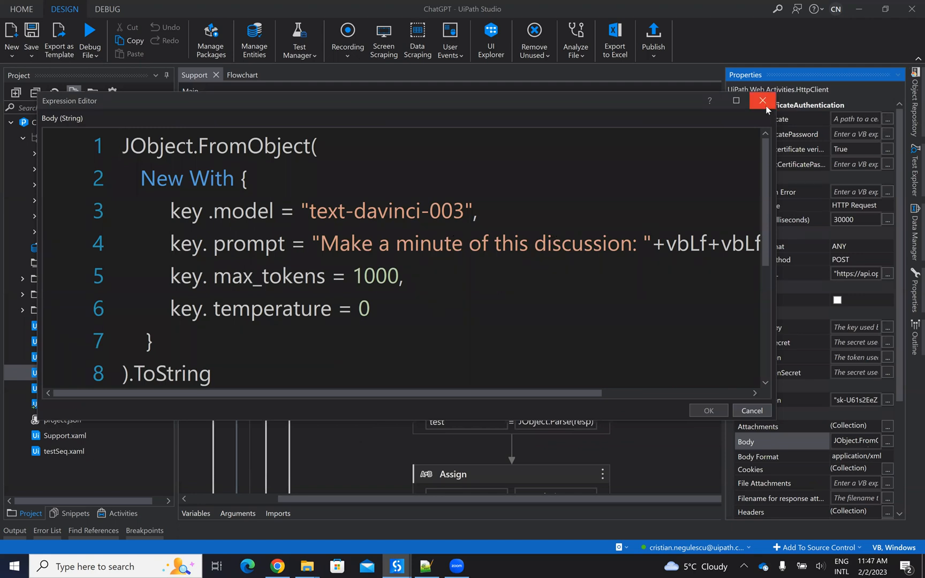
mouse_move(762, 101)
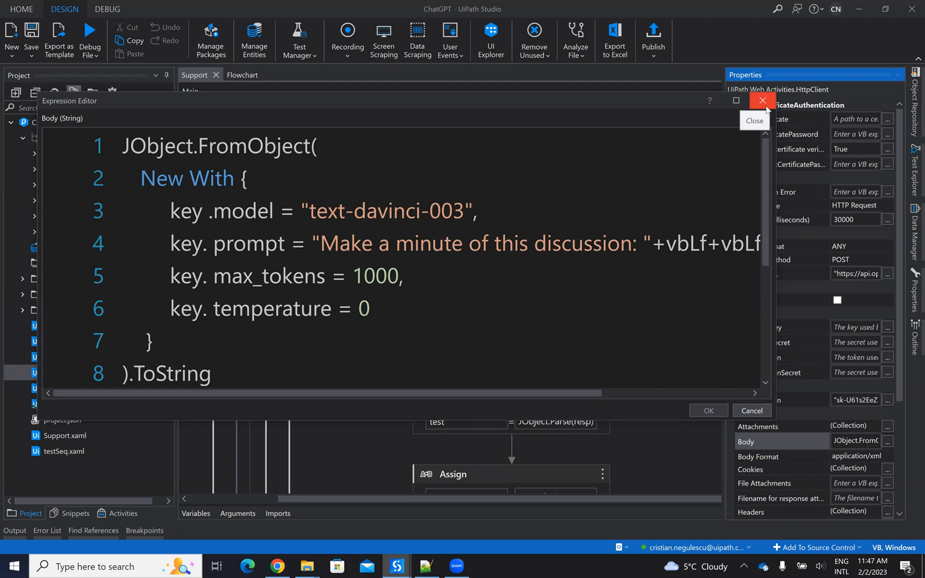
left_click(762, 101)
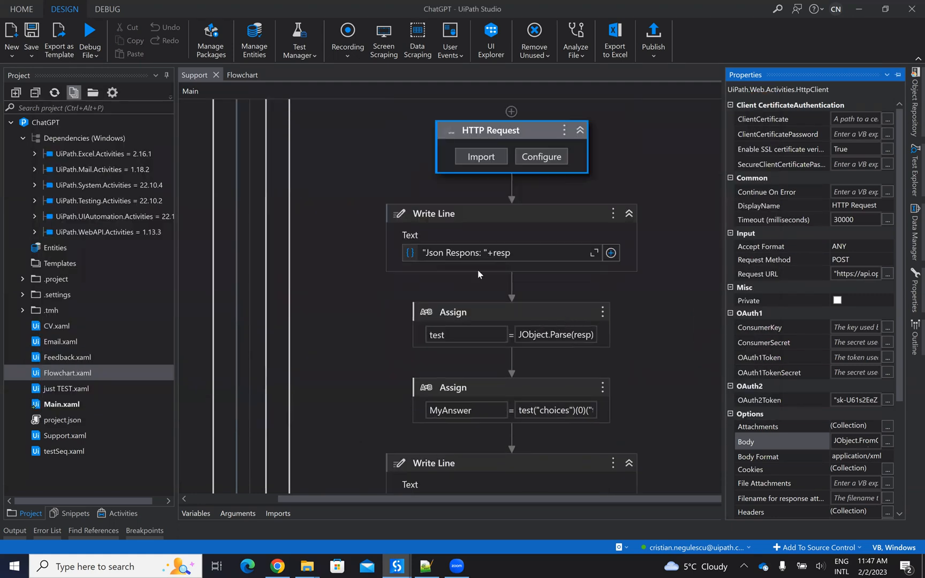
Scroll through the rest of the sequence down to the Outlook 365 email activity
scroll("down", 3)
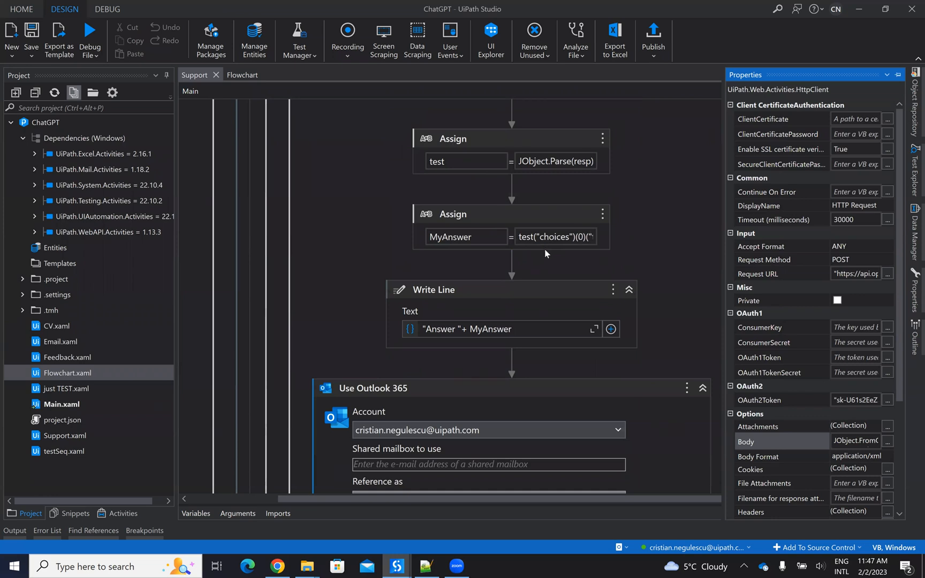
scroll("down", 3)
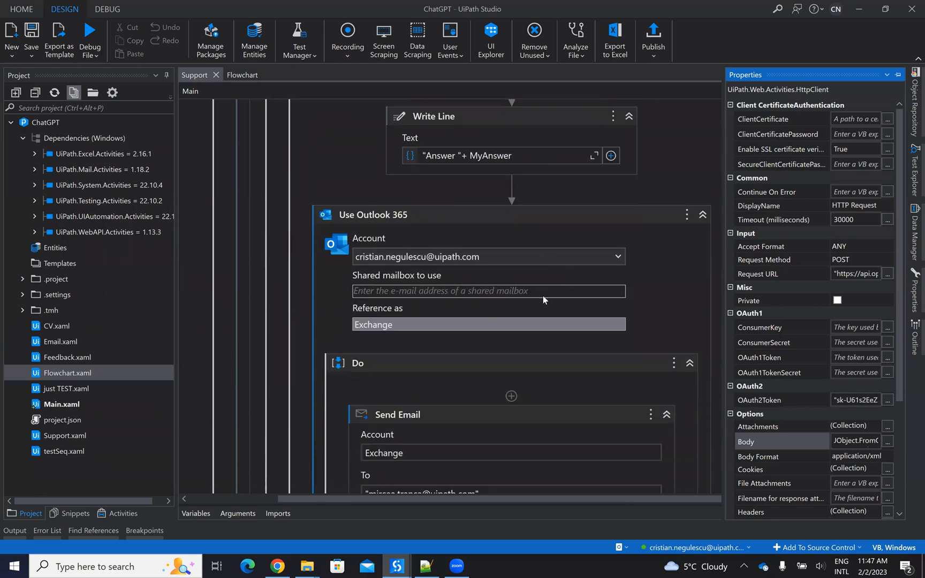
scroll("down", 3)
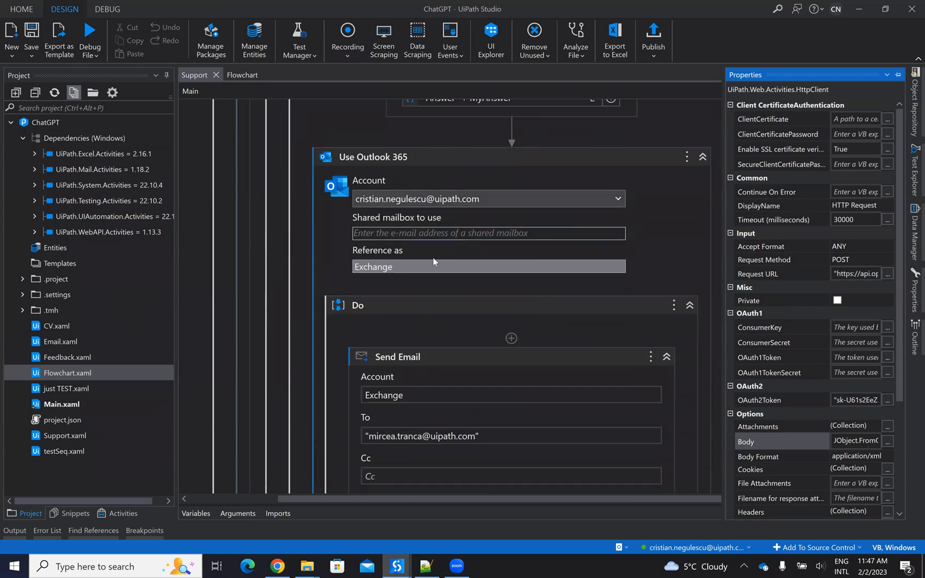
scroll("down", 3)
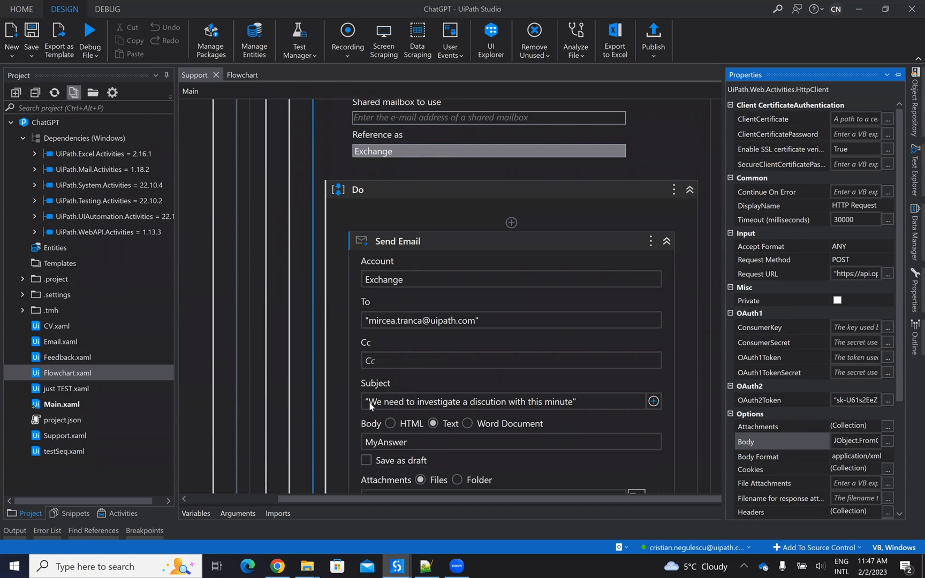
scroll("down", 3)
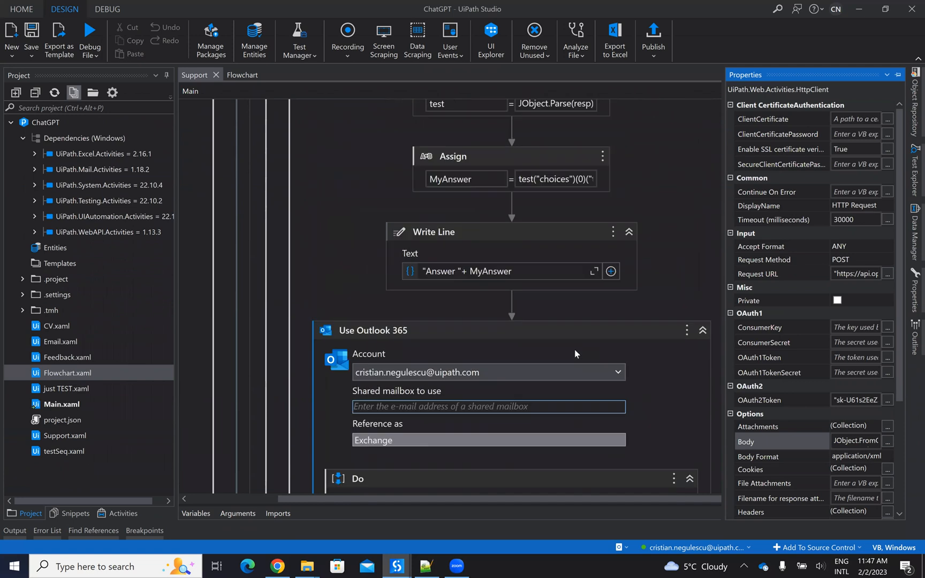
scroll("down", 3)
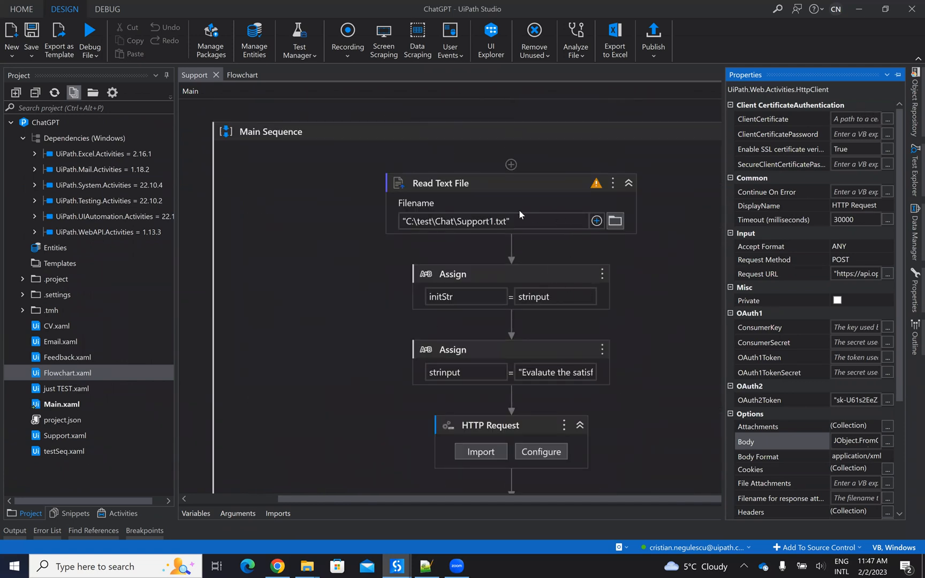
Show the Support2.txt chat in Notepad++ and acknowledge the grade 10 message box
left_click(491, 221)
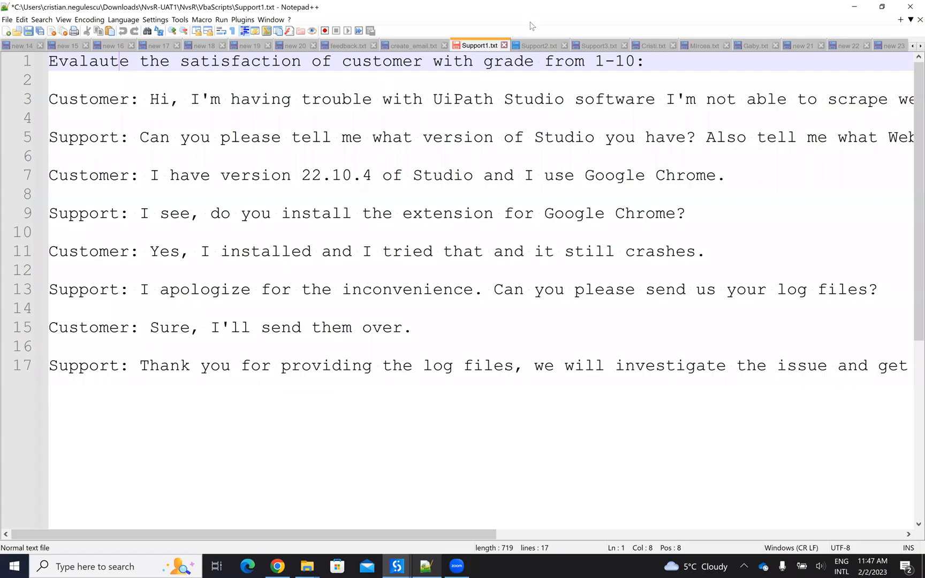
left_click(536, 45)
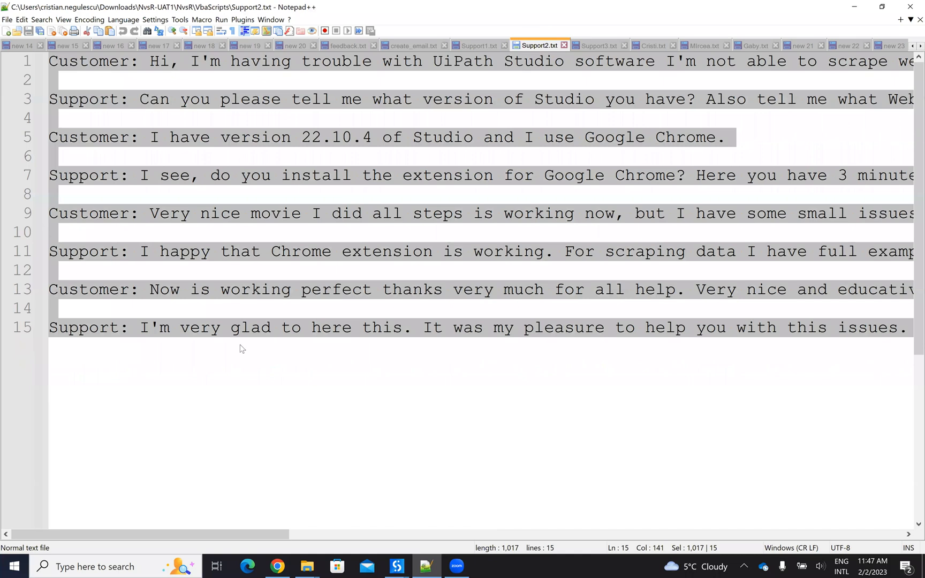
mouse_move(439, 290)
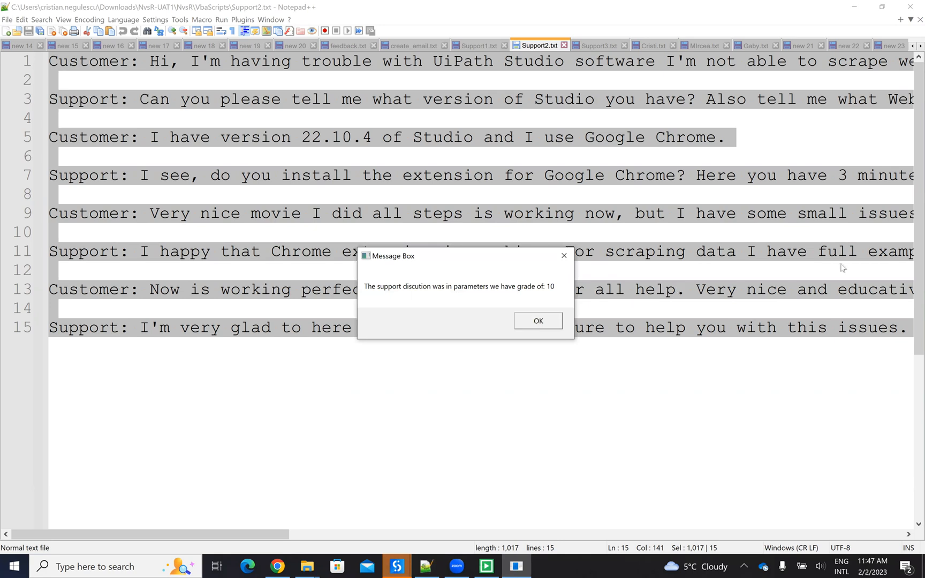
mouse_move(588, 306)
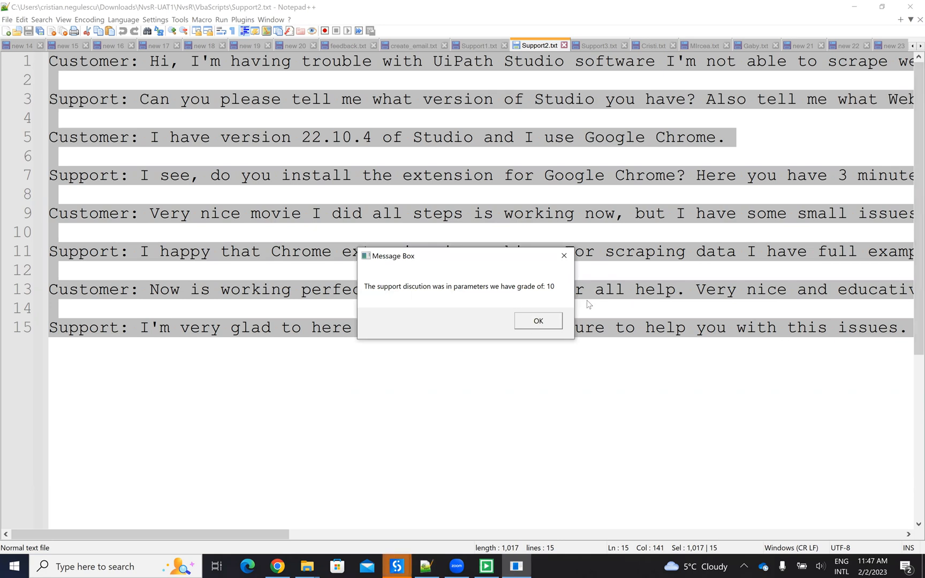
left_click(538, 321)
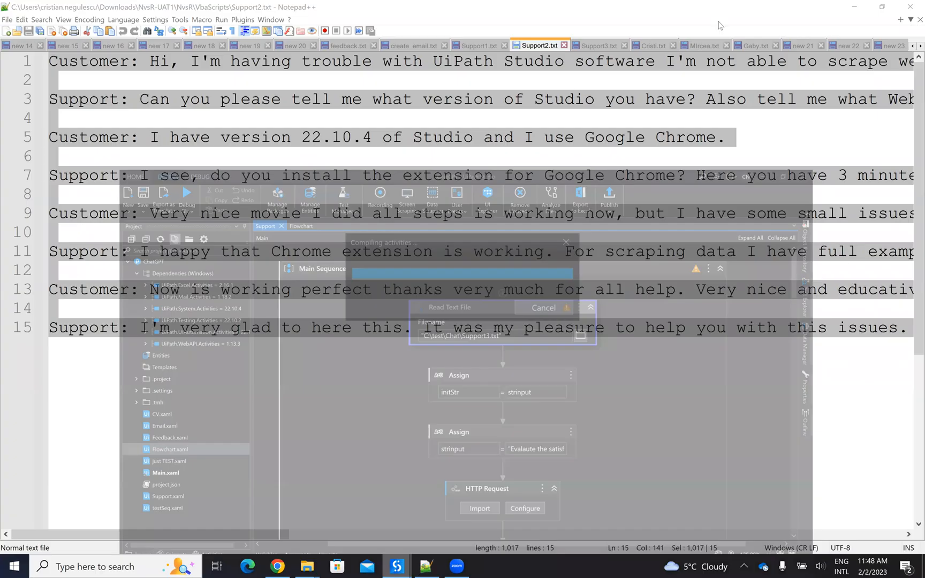
Show the Support3.txt chat and acknowledge the grade 6 investigation message box
left_click(598, 45)
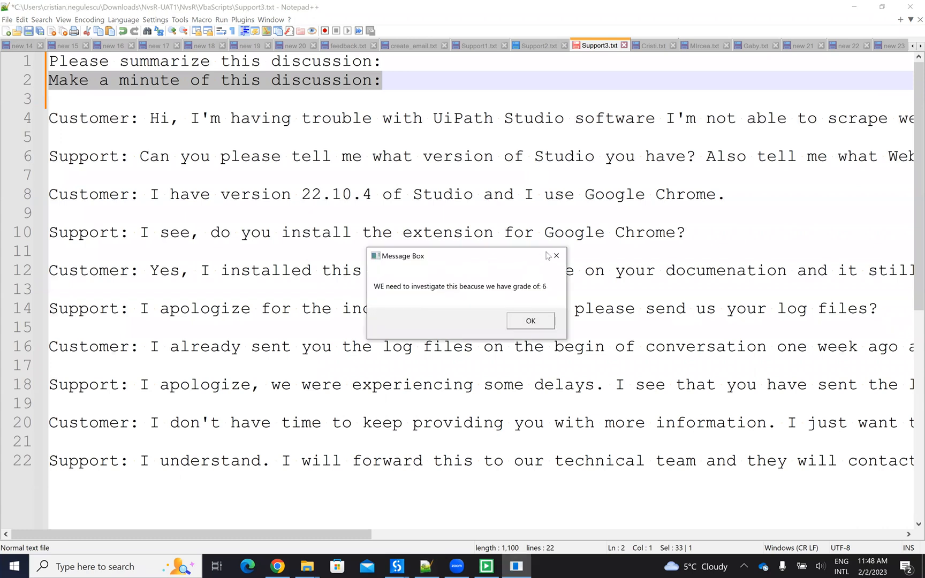
left_click(530, 321)
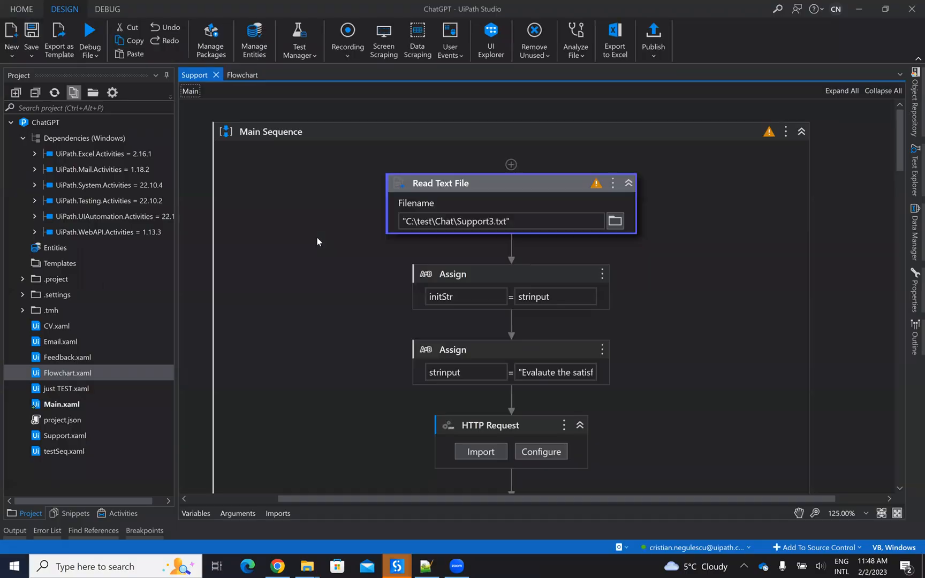
scroll("down", 3)
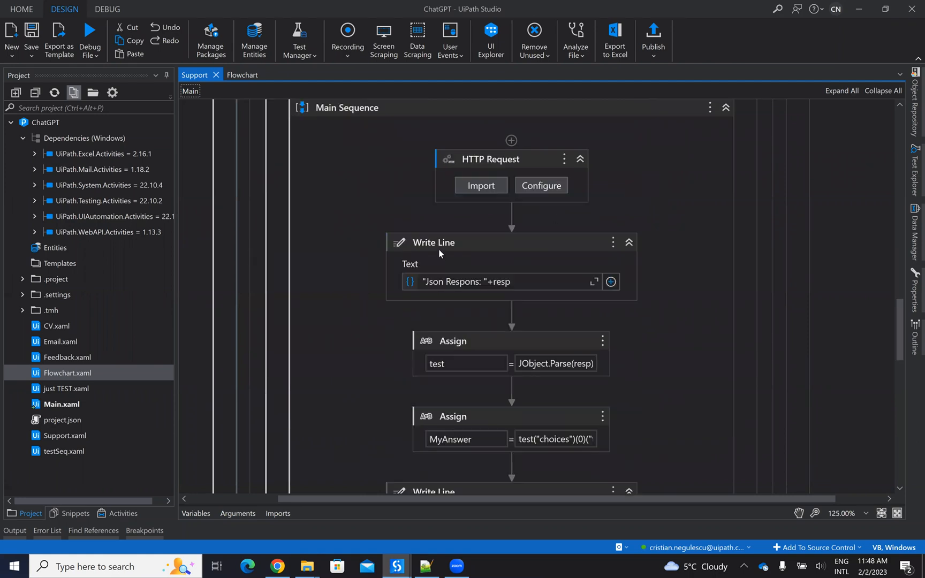
mouse_move(488, 185)
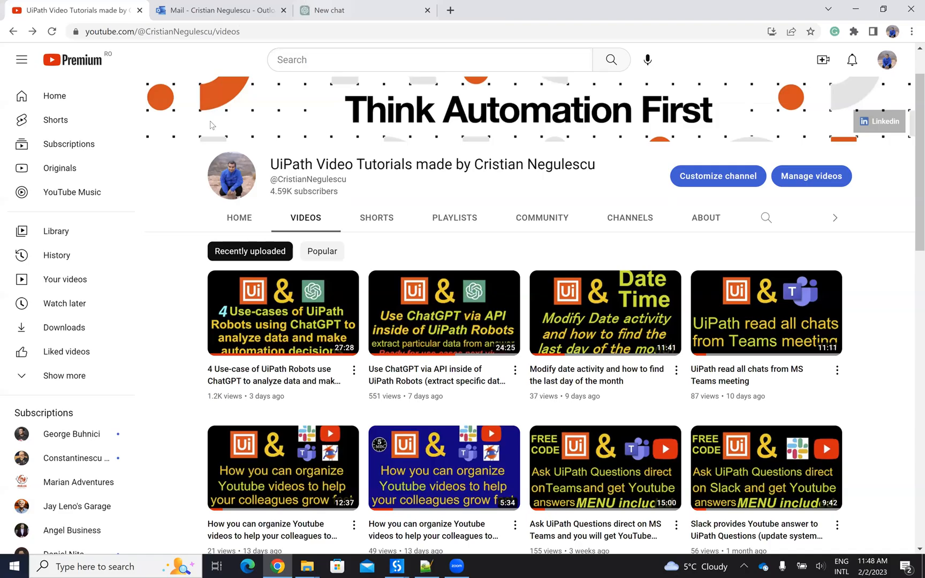
mouse_move(237, 190)
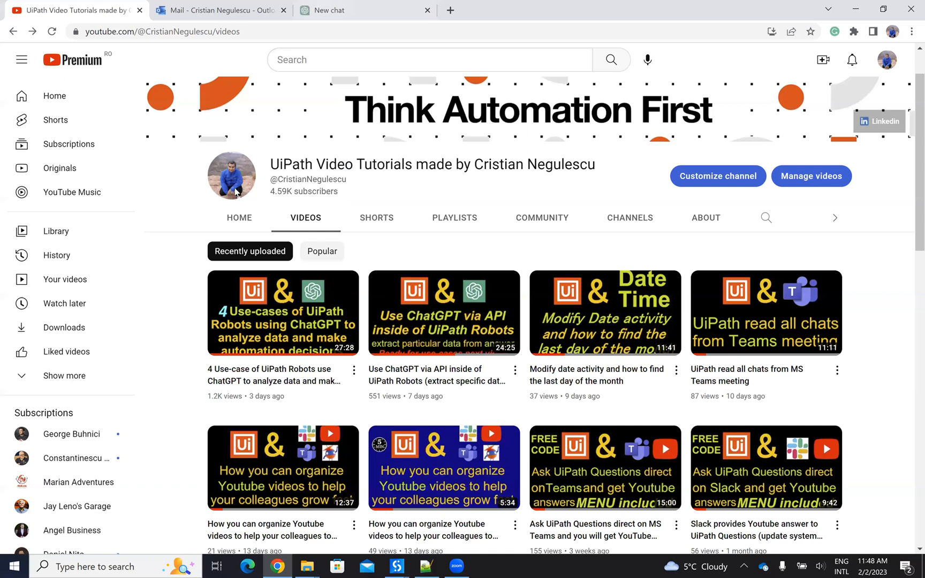
View the 'We need to investigate' email with the Support3 summary in Outlook Sent Items
left_click(222, 11)
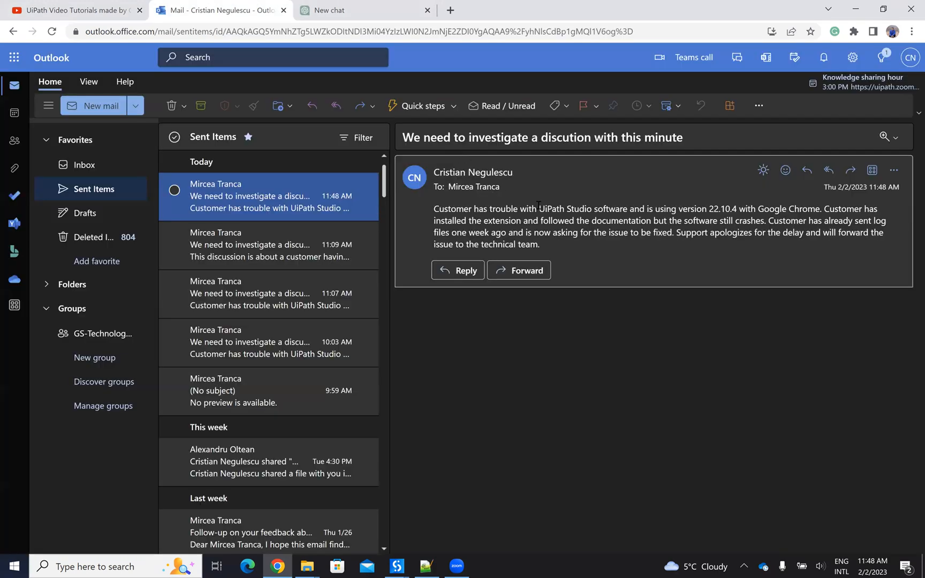
mouse_move(463, 260)
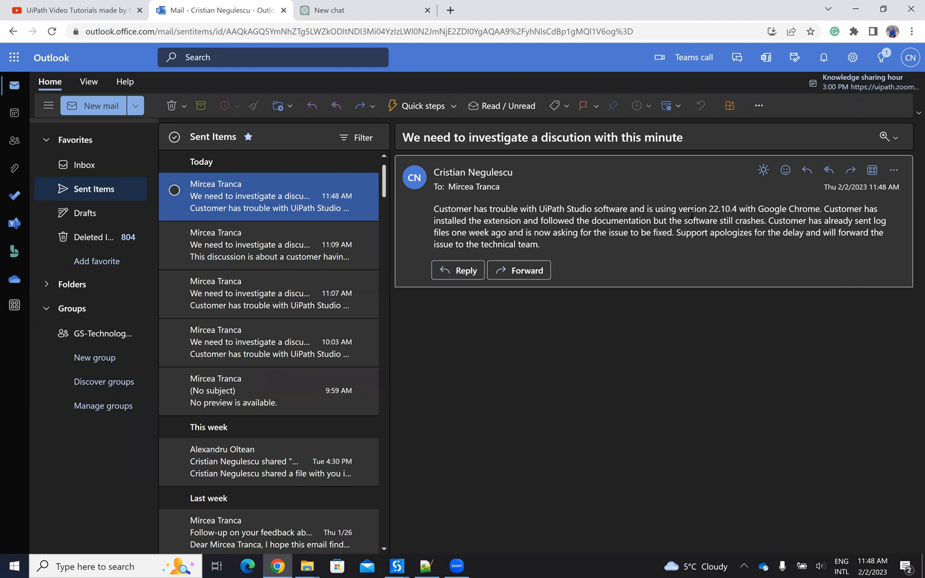
mouse_move(535, 425)
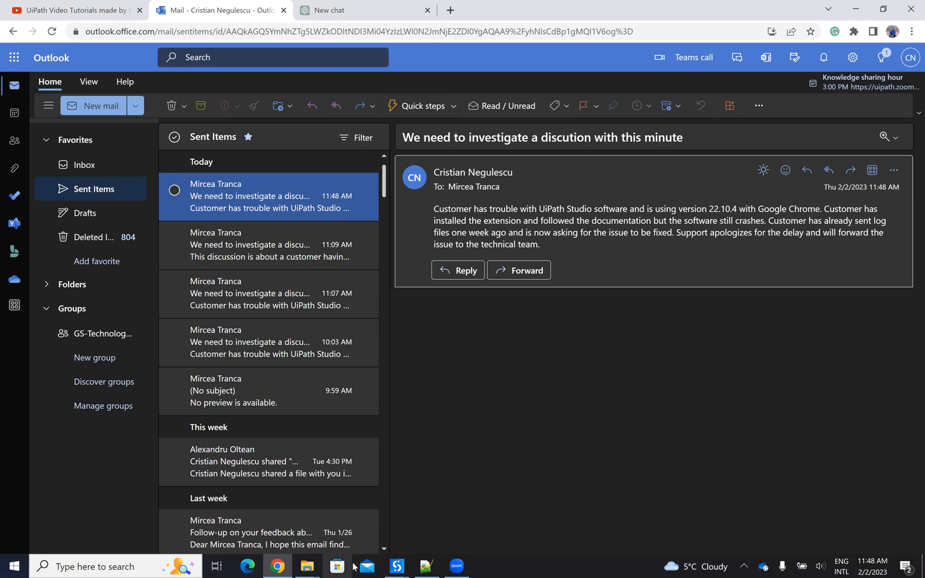
mouse_move(392, 565)
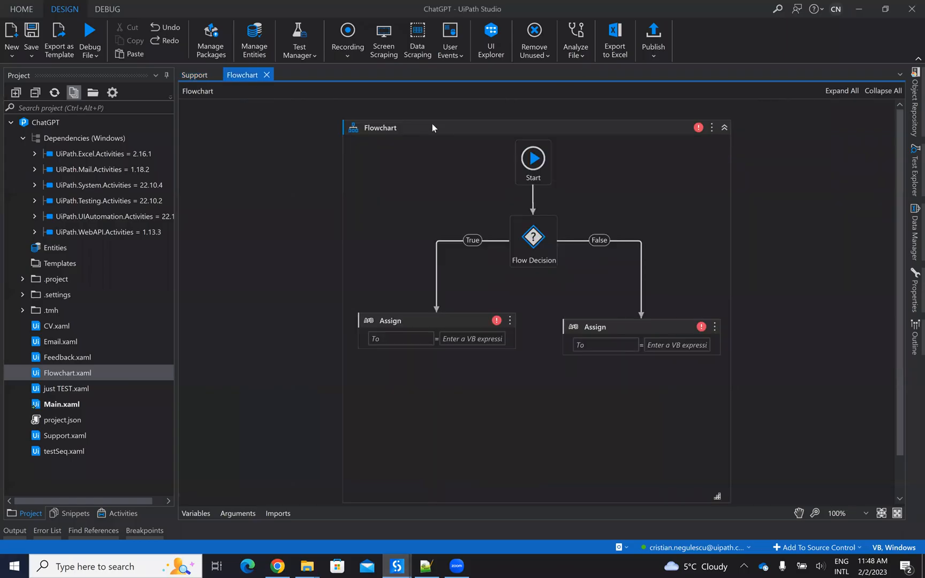
mouse_move(414, 513)
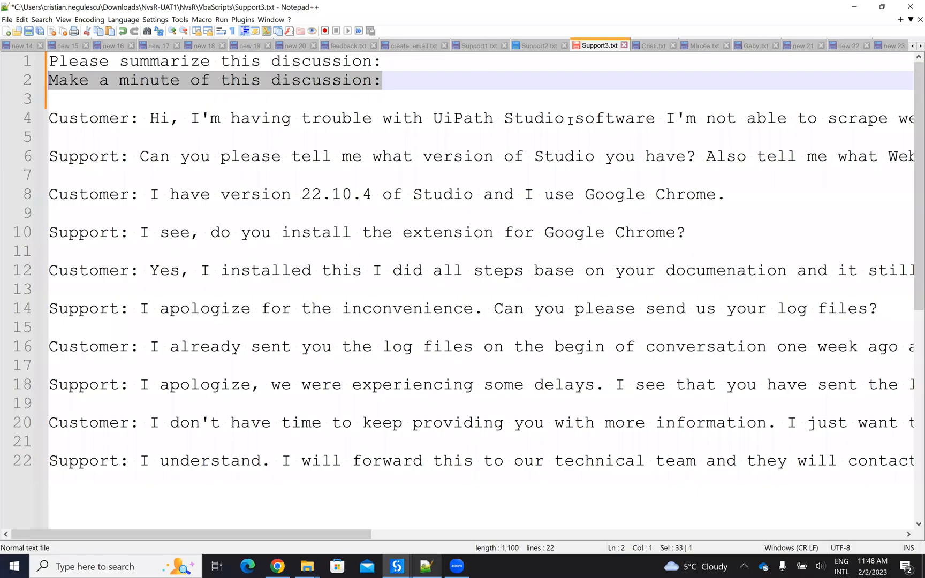
View the Support1 grading prompt, then return to the Support3 summarize-and-minute prompt
left_click(481, 45)
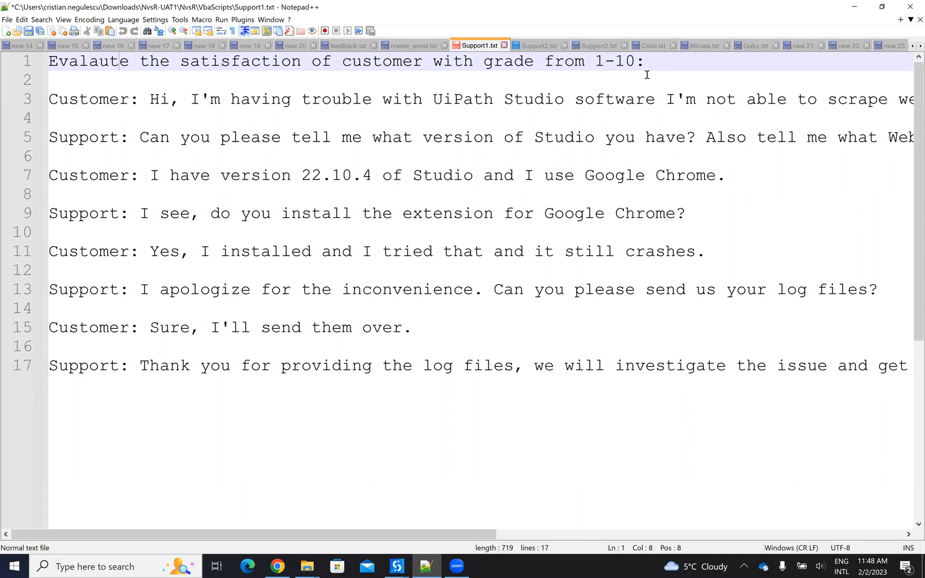
left_click(599, 45)
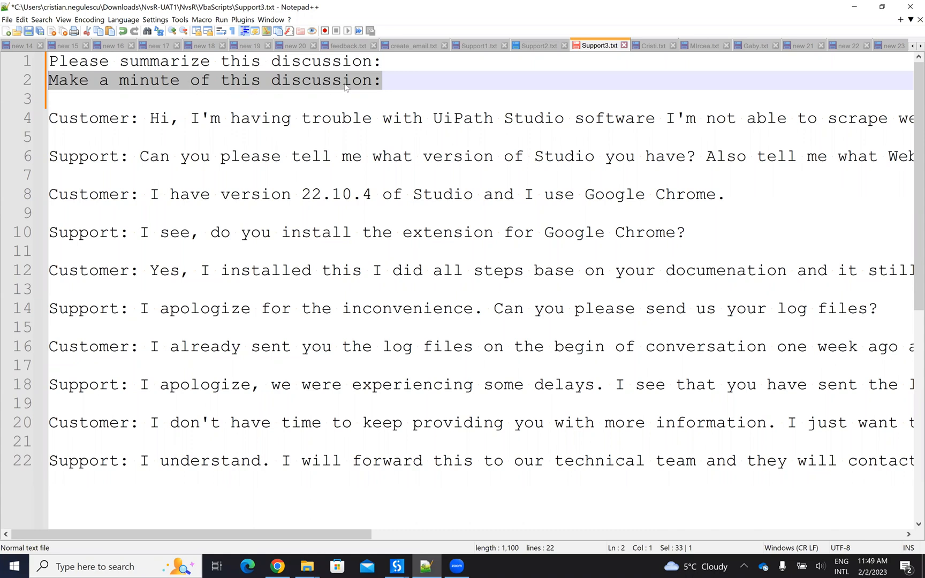
mouse_move(374, 572)
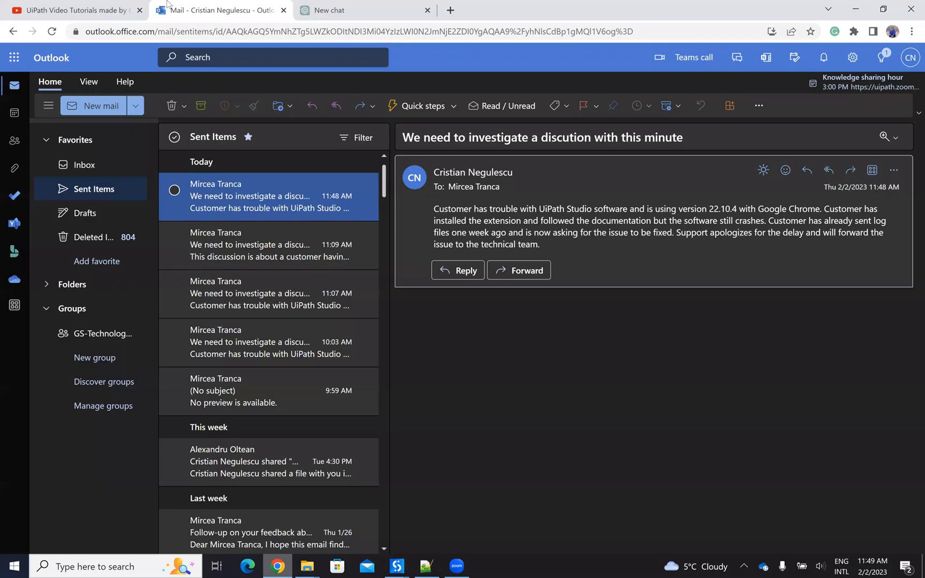
Bring the YouTube tab forward showing the UiPath tutorials channel's Videos page
left_click(80, 9)
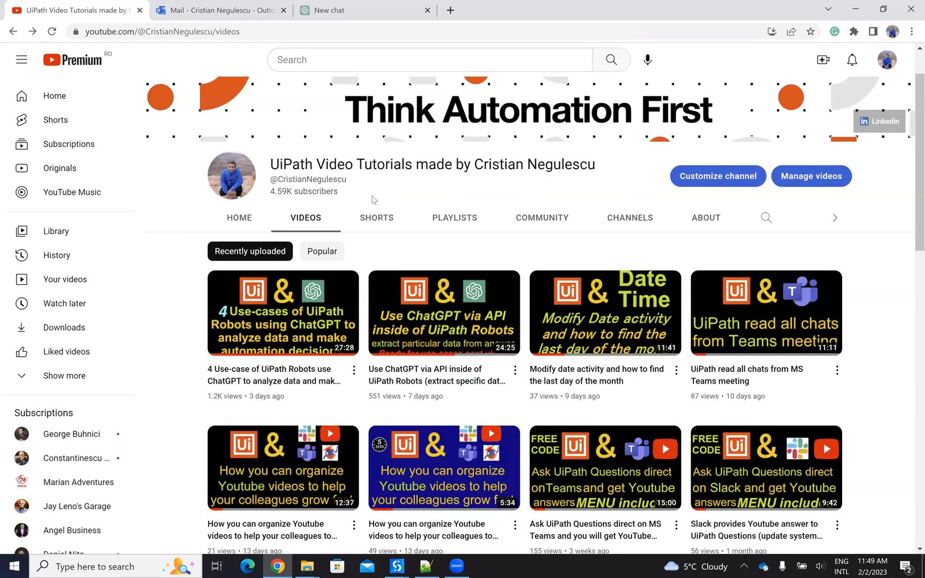
mouse_move(496, 107)
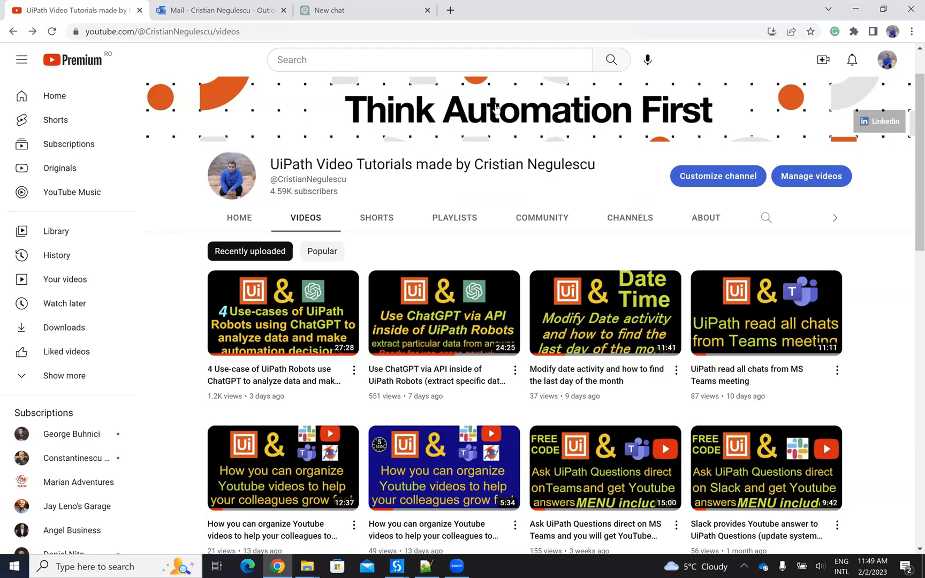